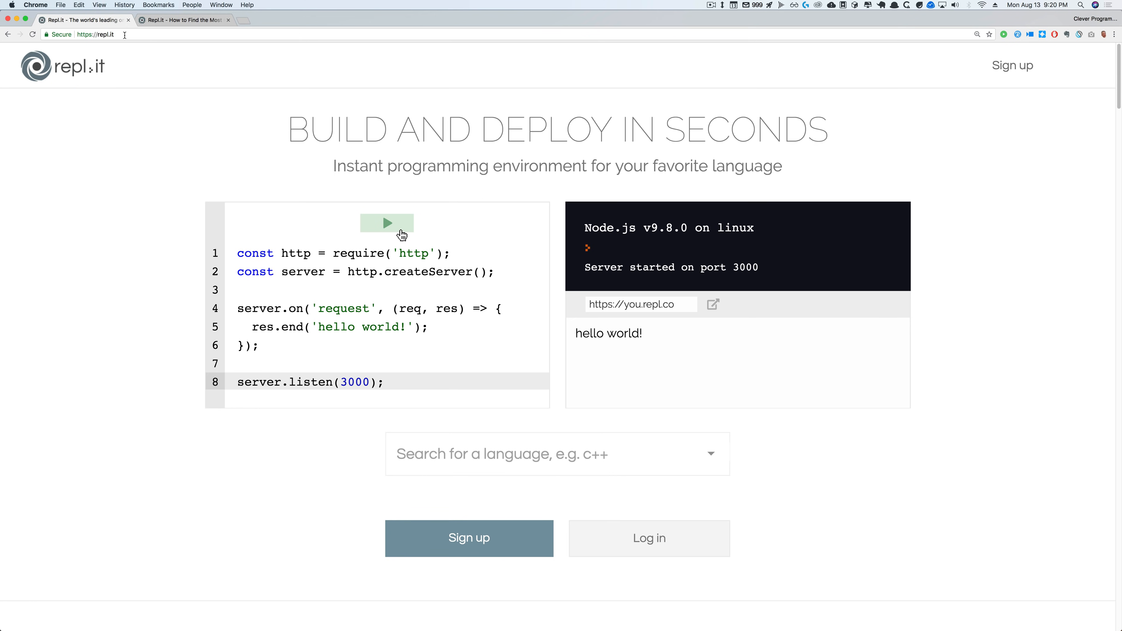
pyautogui.moveTo(450, 454)
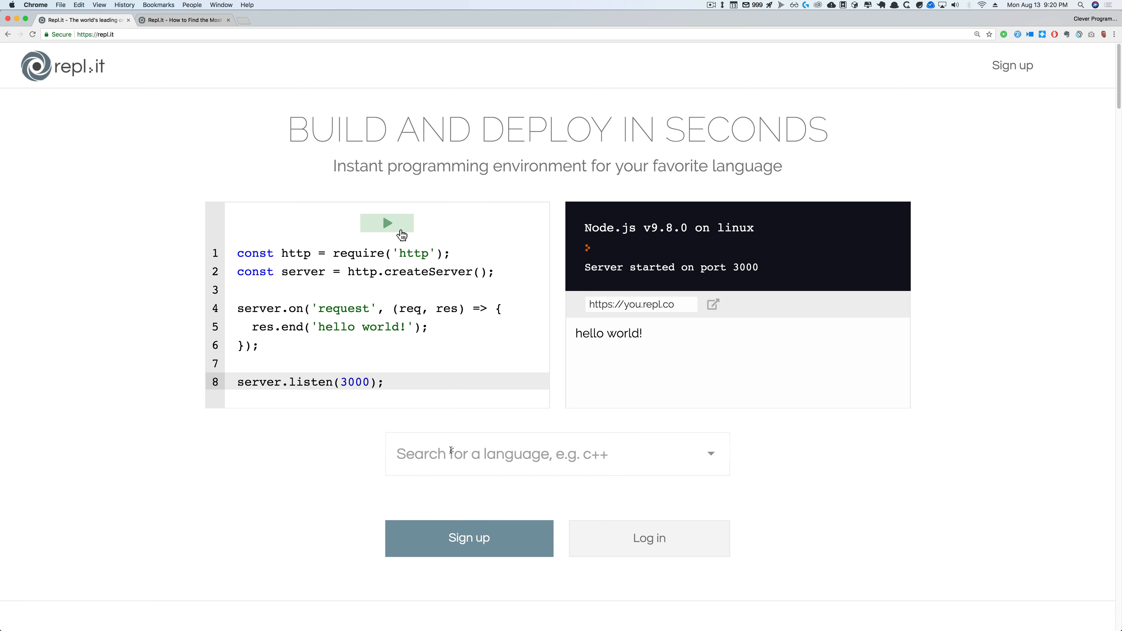
pyautogui.moveTo(709, 453)
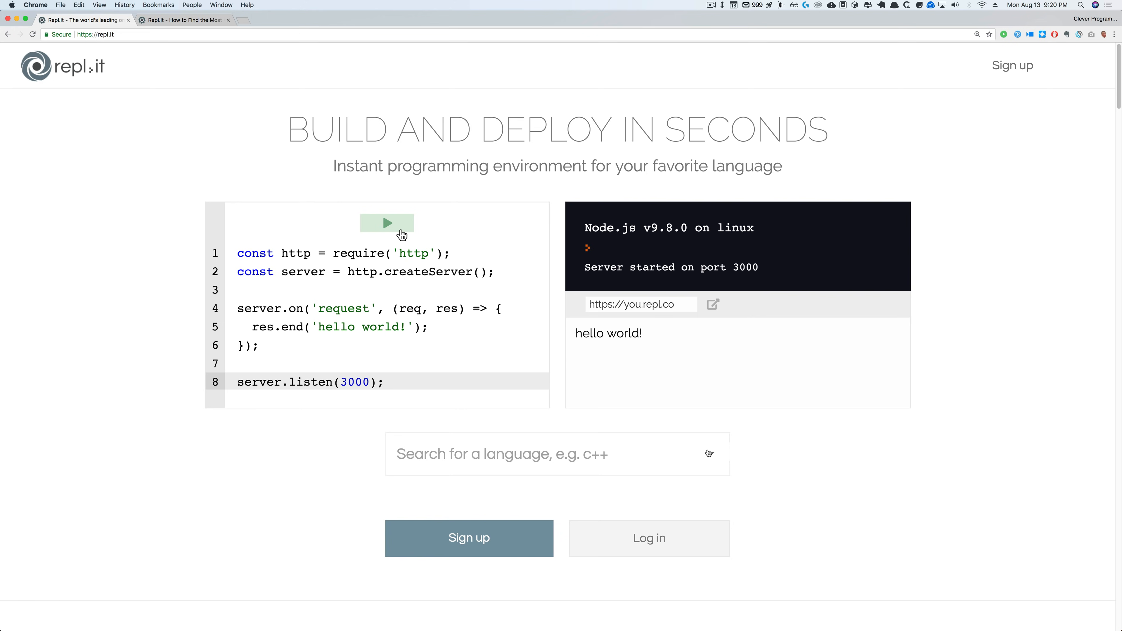
# Step: Create a new Python repl from the homepage language dropdown
pyautogui.click(557, 453)
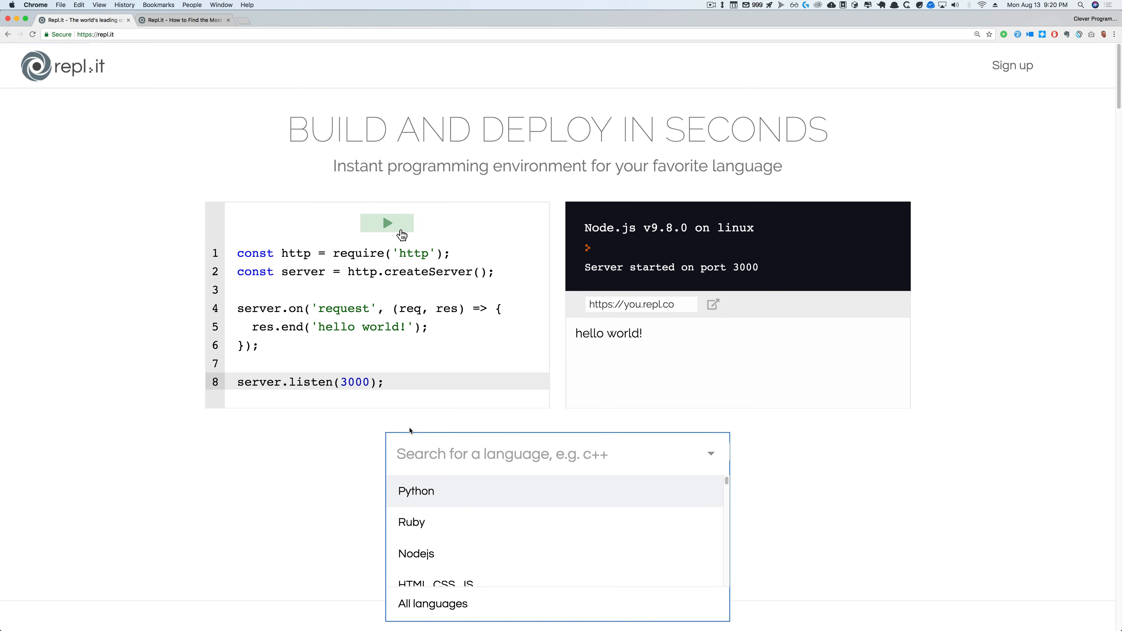
pyautogui.click(415, 491)
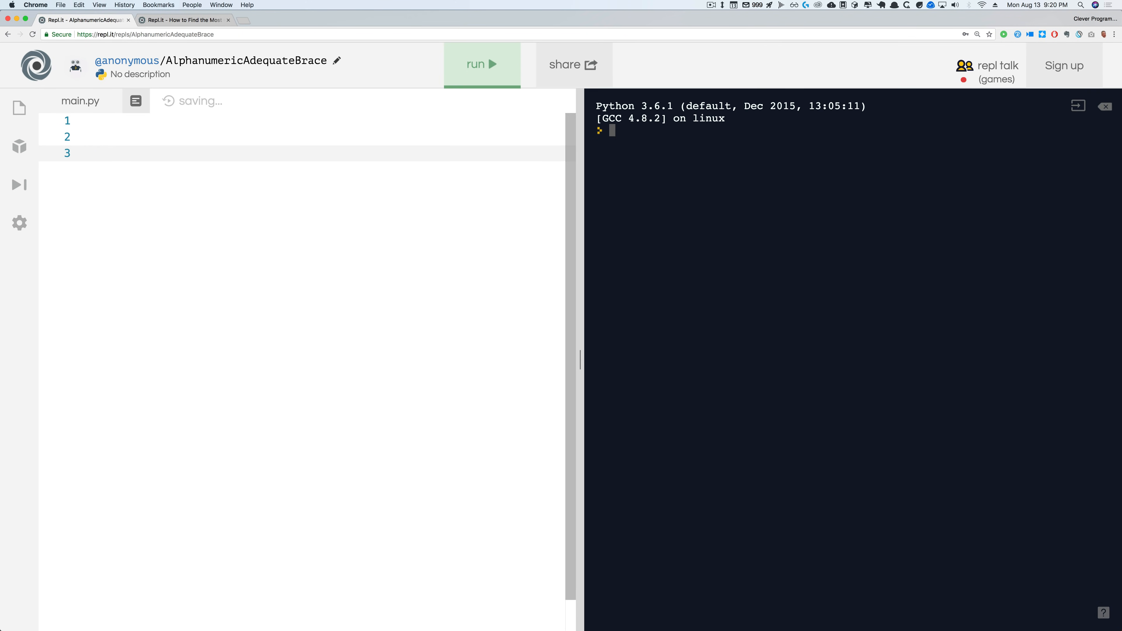
# Step: Define my_groceries as a list of produce words: apple, banana, orange, beet, carrot, ginger
pyautogui.write("my_groceries = ['apple', 'banana', 'banana', 'orage', 'banana', 'apple', 'beet', 'carrot', 'ginger', 'kale', 'ginger', 'ginger', 'kale', 'ginger']")
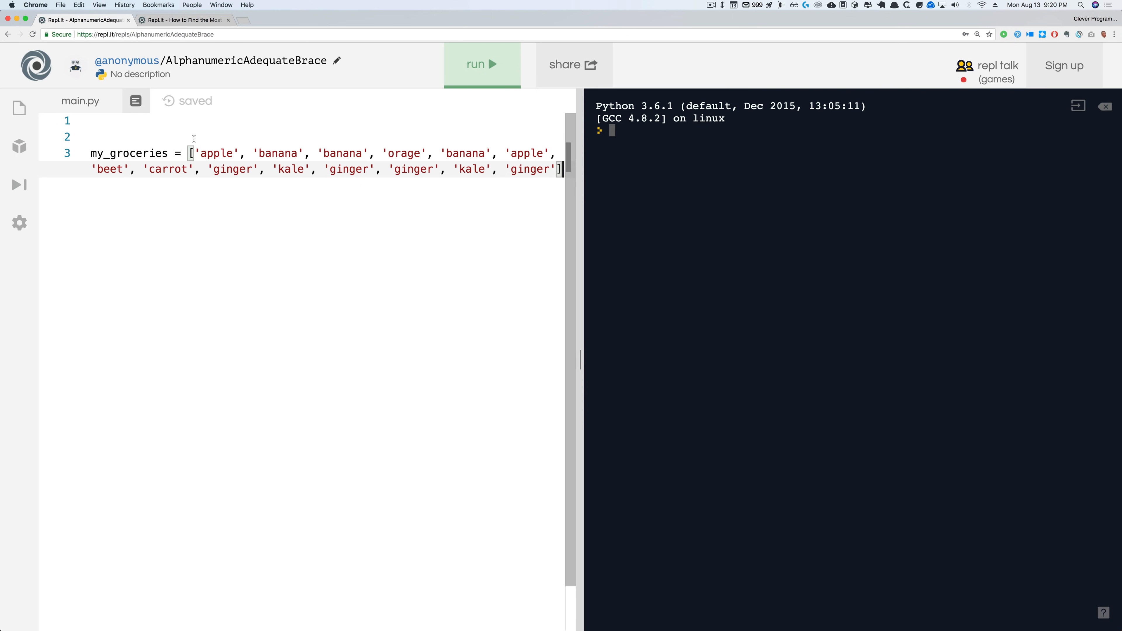
pyautogui.doubleClick(526, 153)
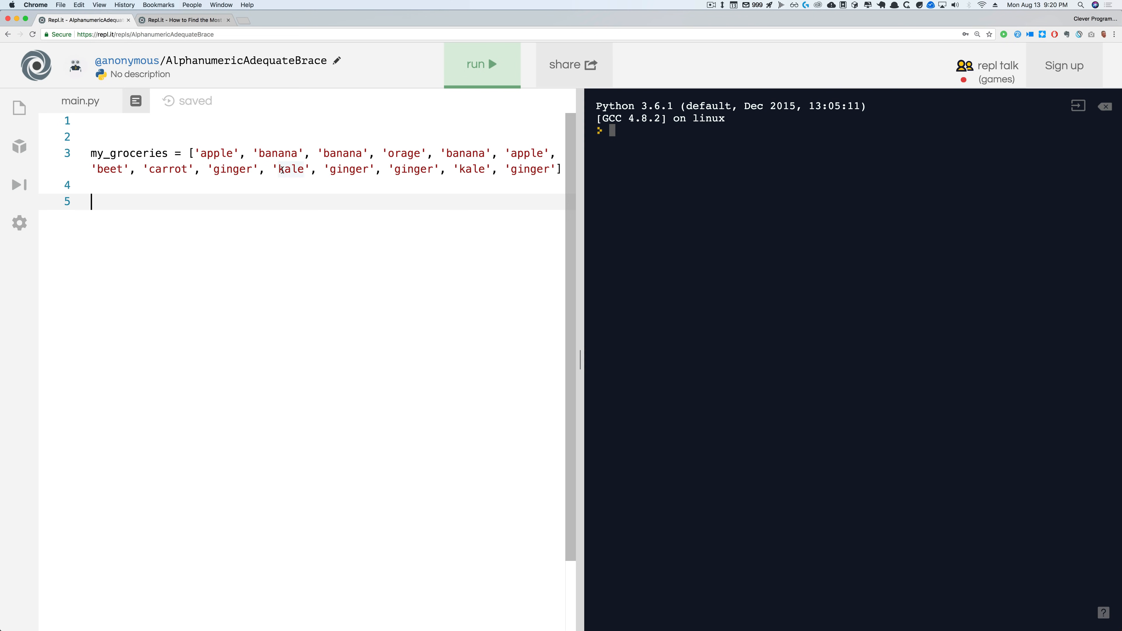
pyautogui.moveTo(330, 249)
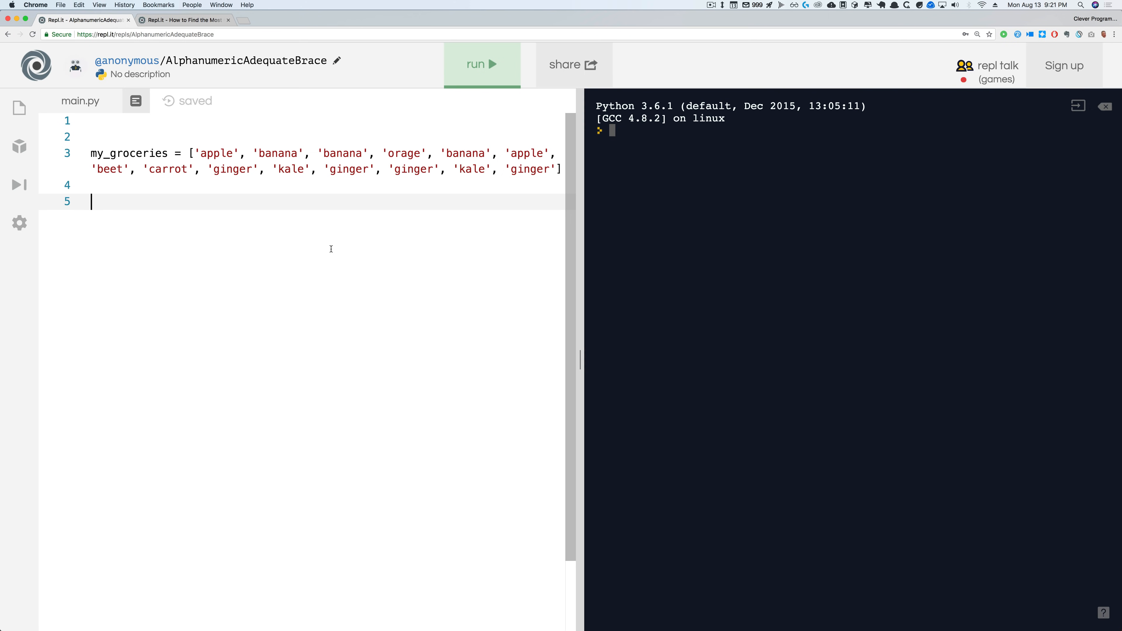
# Step: Add the expected-output comment # [('ginger', 4), ('apple', 2)] below the list
pyautogui.write("# ['")
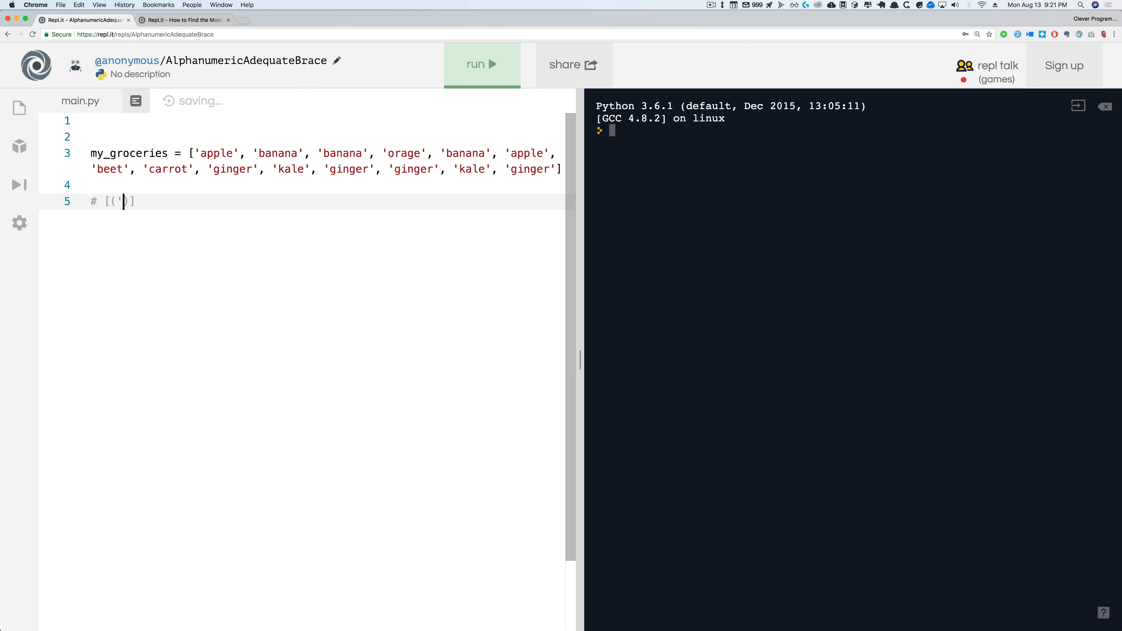
pyautogui.write("apple', 2")
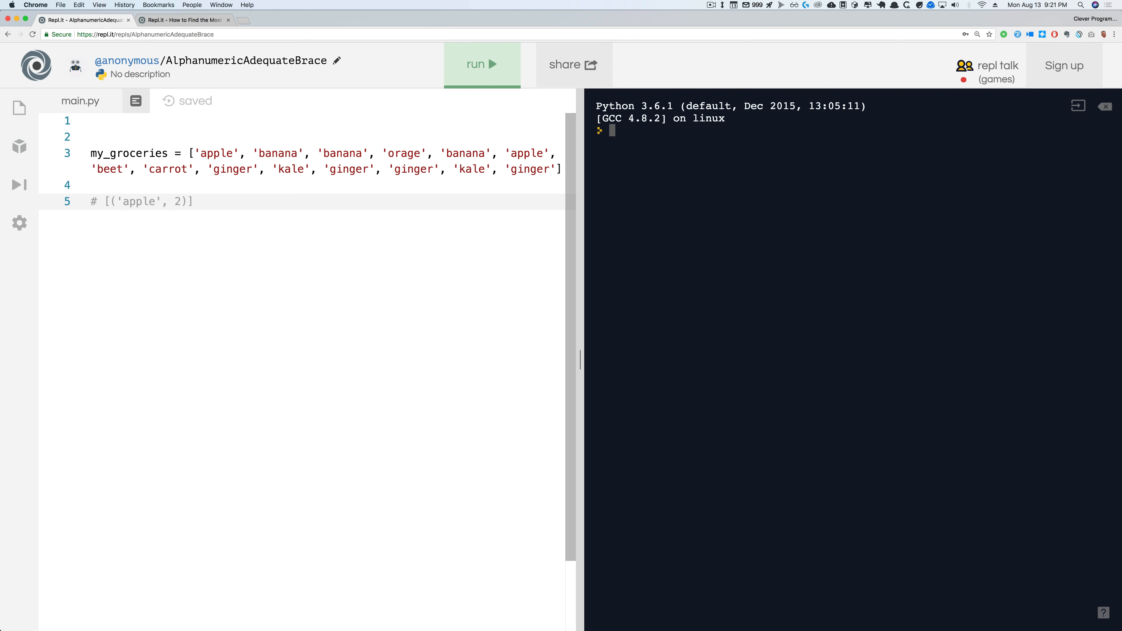
pyautogui.click(117, 201)
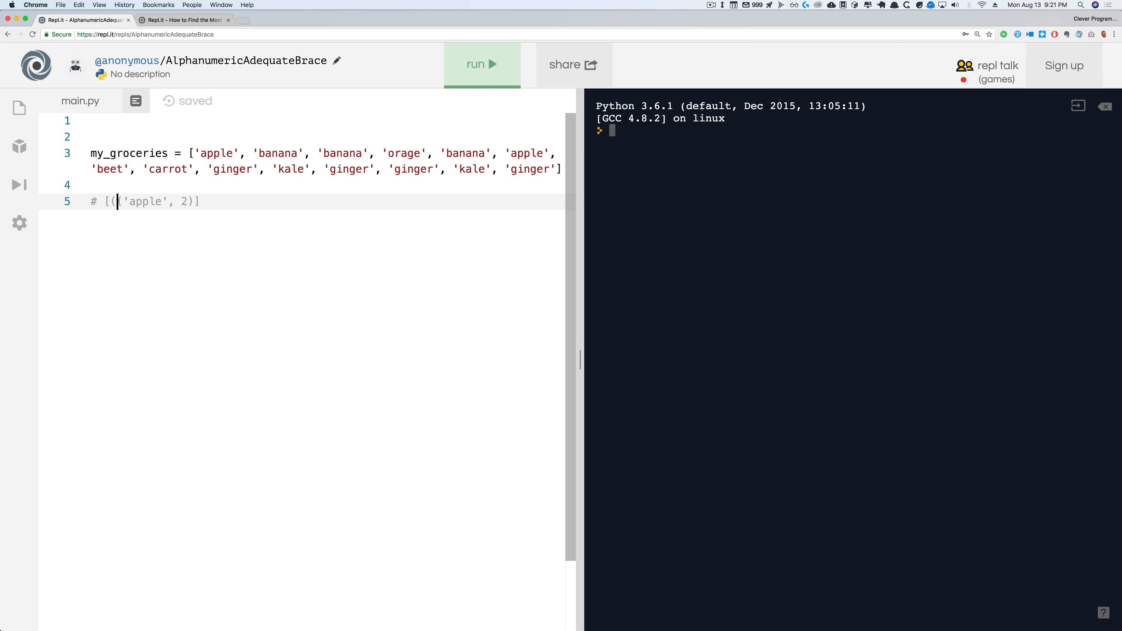
pyautogui.write("ginger', 4),")
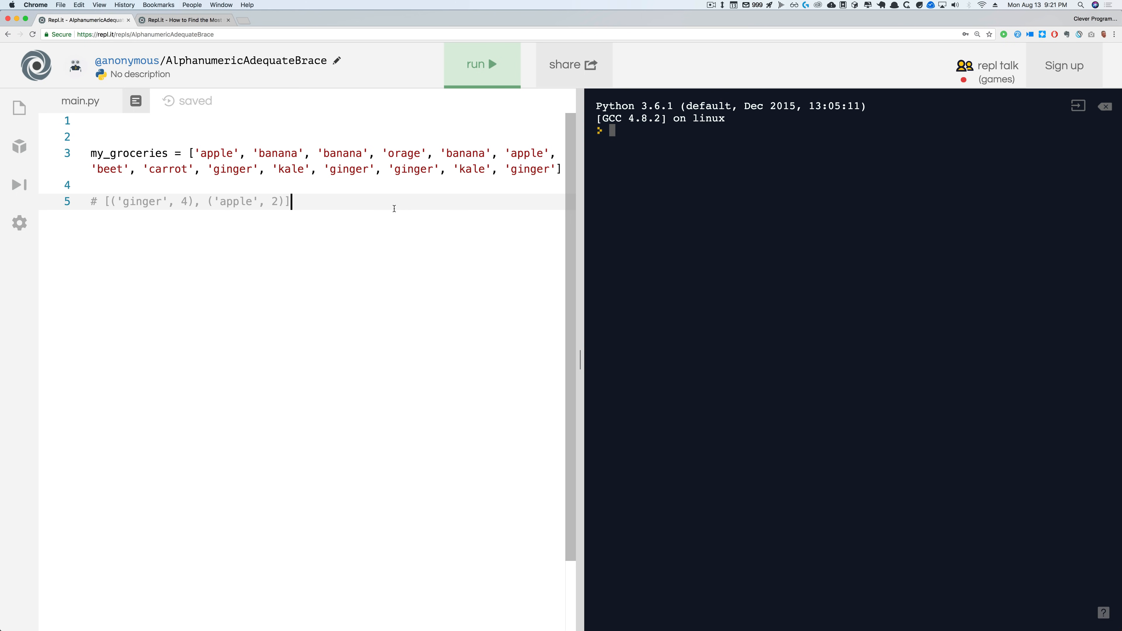
pyautogui.moveTo(382, 200)
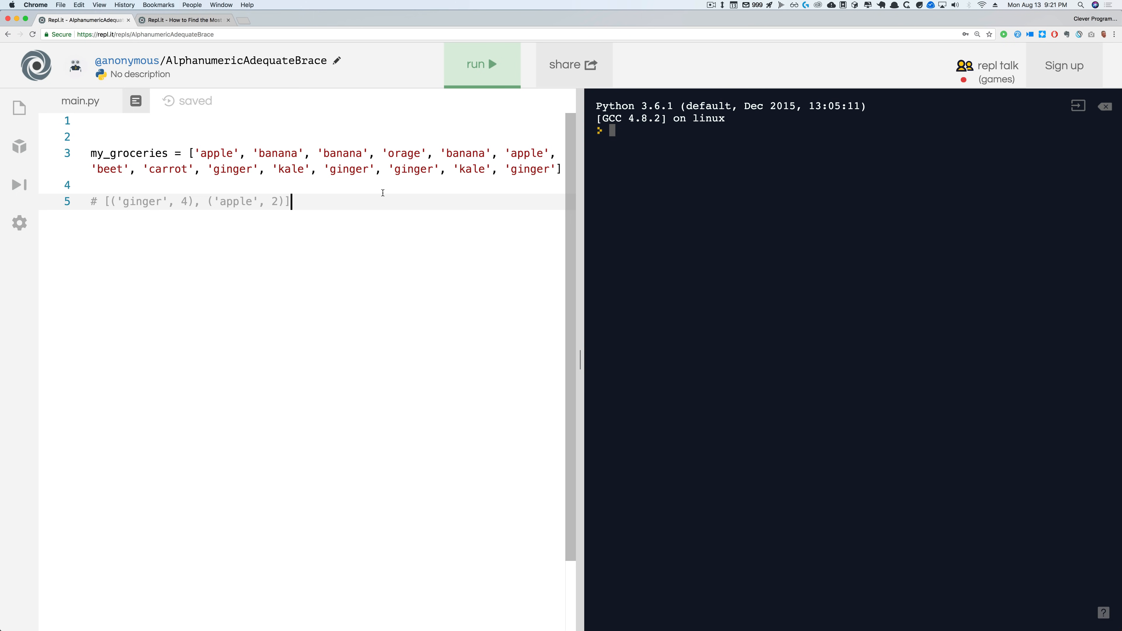
pyautogui.moveTo(337, 135)
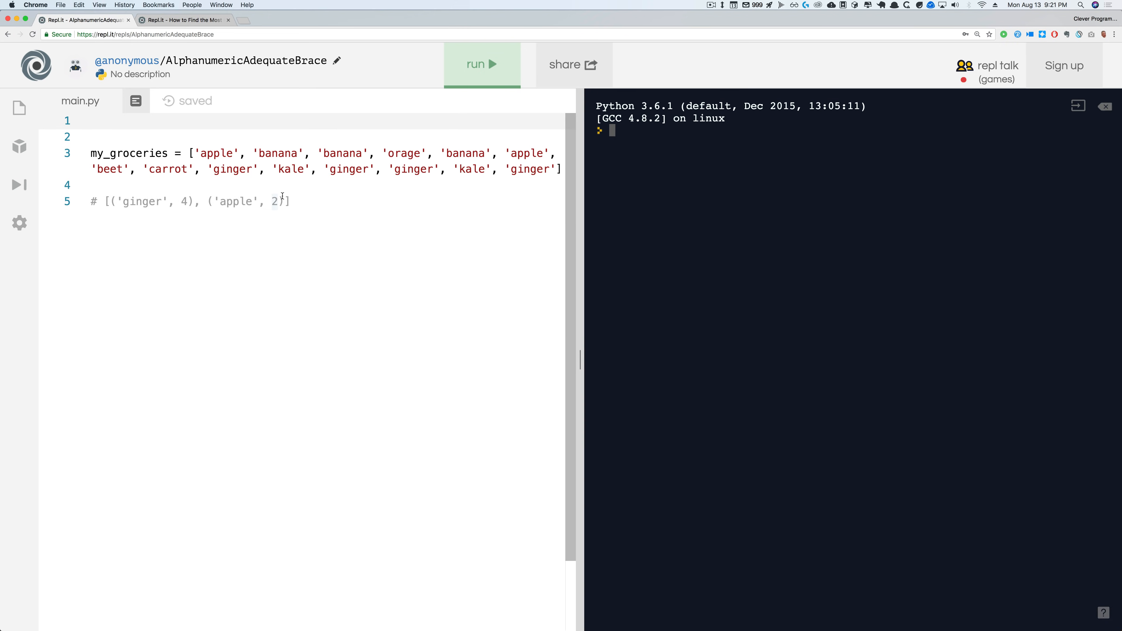
# Step: Import Counter from collections at the top of main.py
pyautogui.write('from collections import')
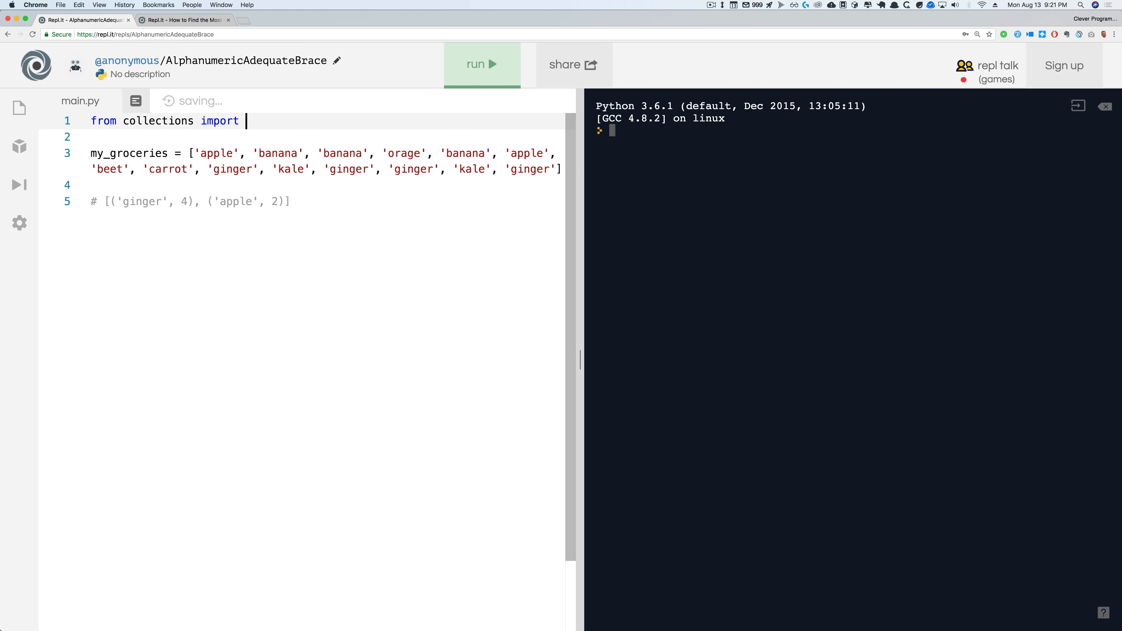
pyautogui.write('Countetr')
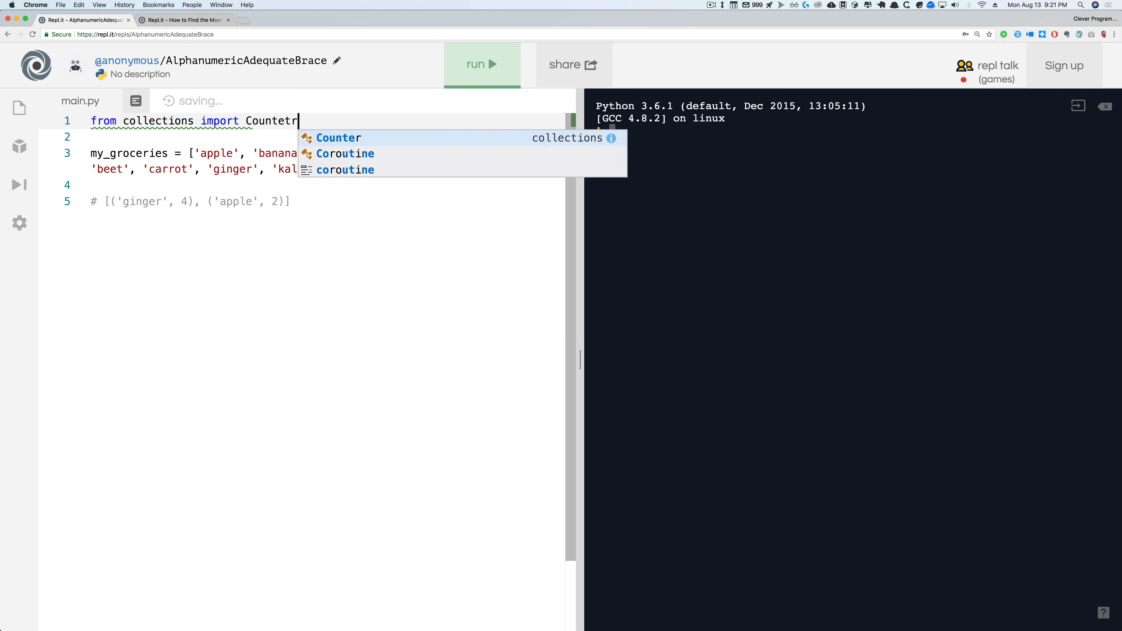
pyautogui.click(338, 138)
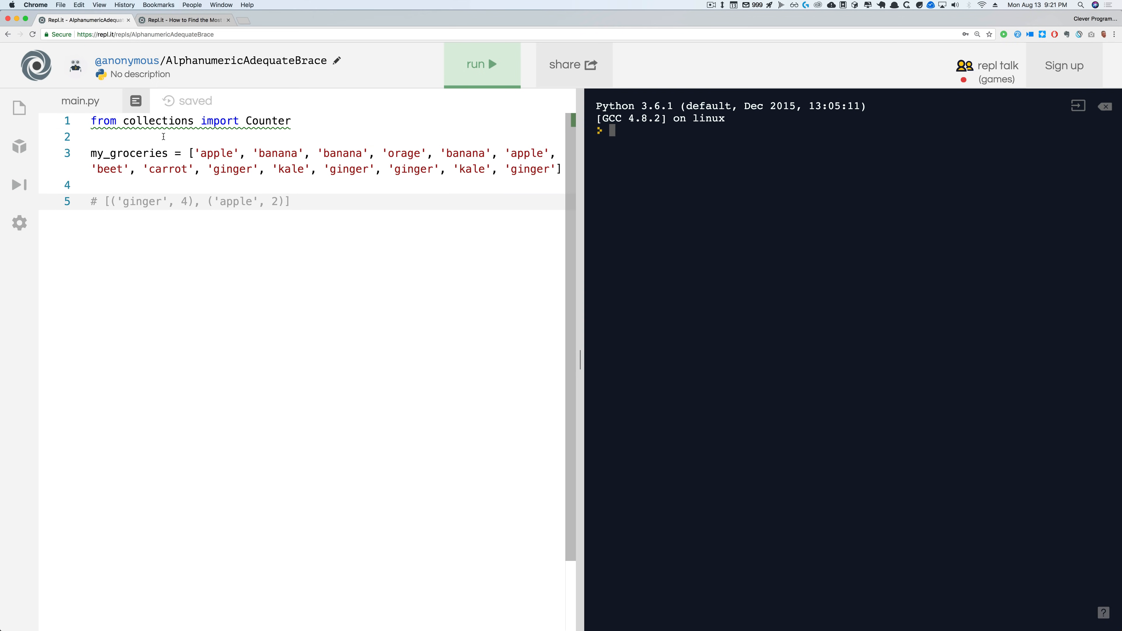
pyautogui.rightClick(163, 136)
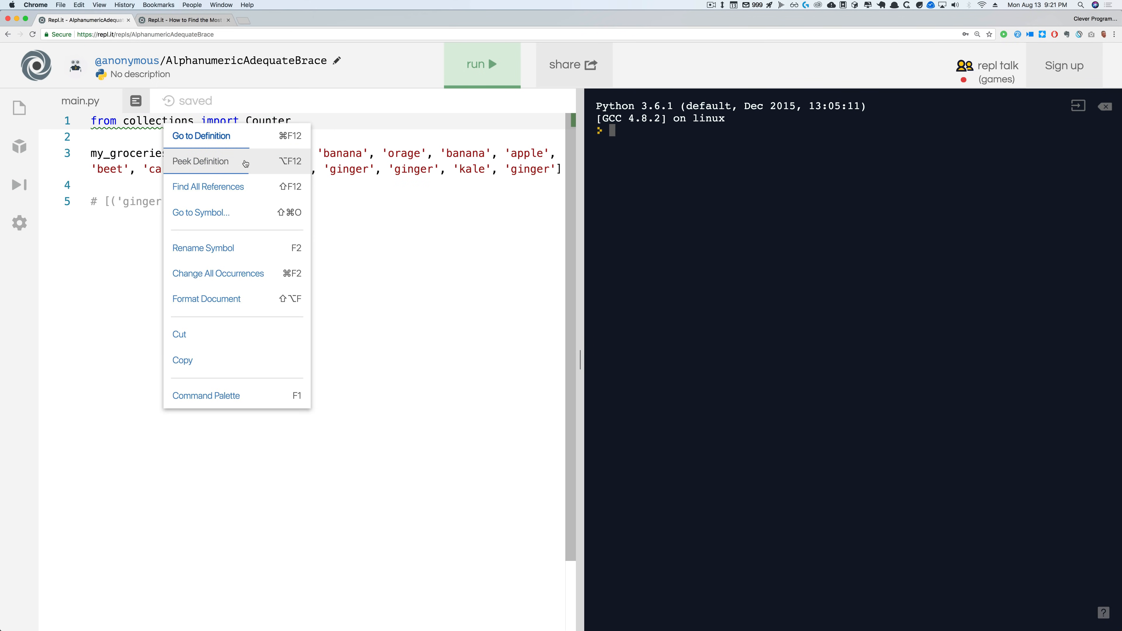
pyautogui.click(367, 212)
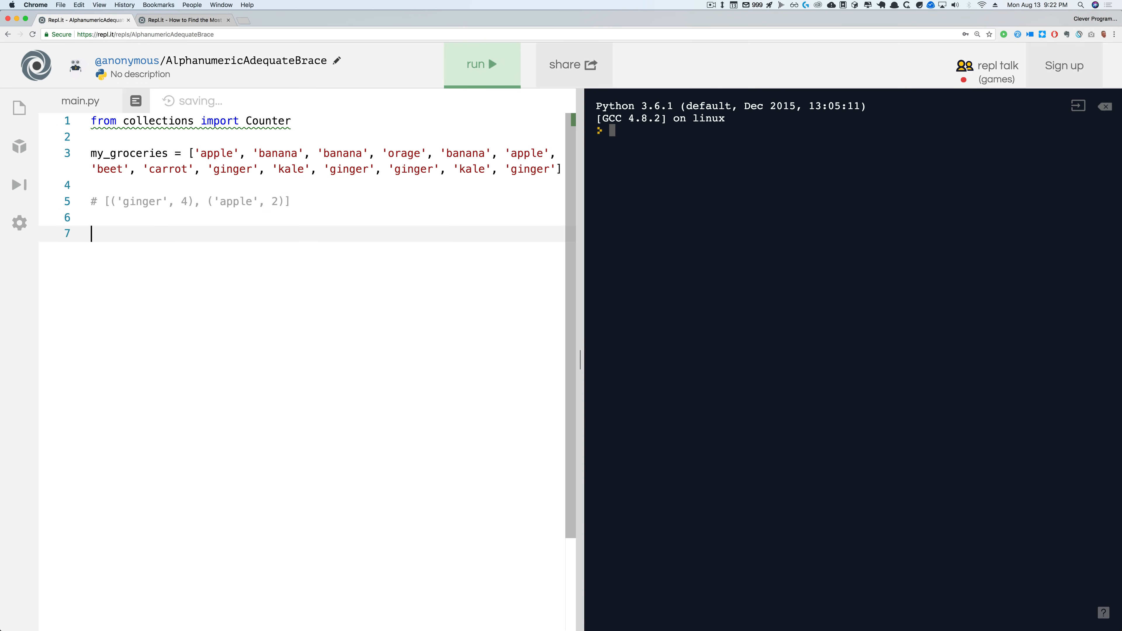
# Step: Assign counter_thingy = Counter(my_groceries)
pyautogui.write('counter_thingy')
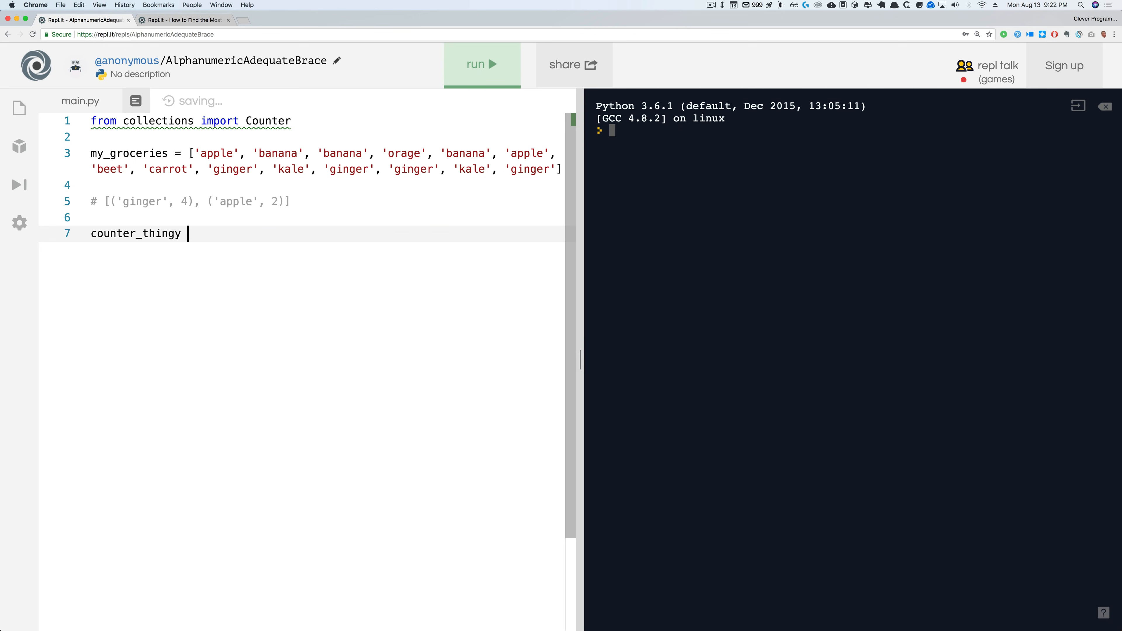
pyautogui.write('= my_groceries')
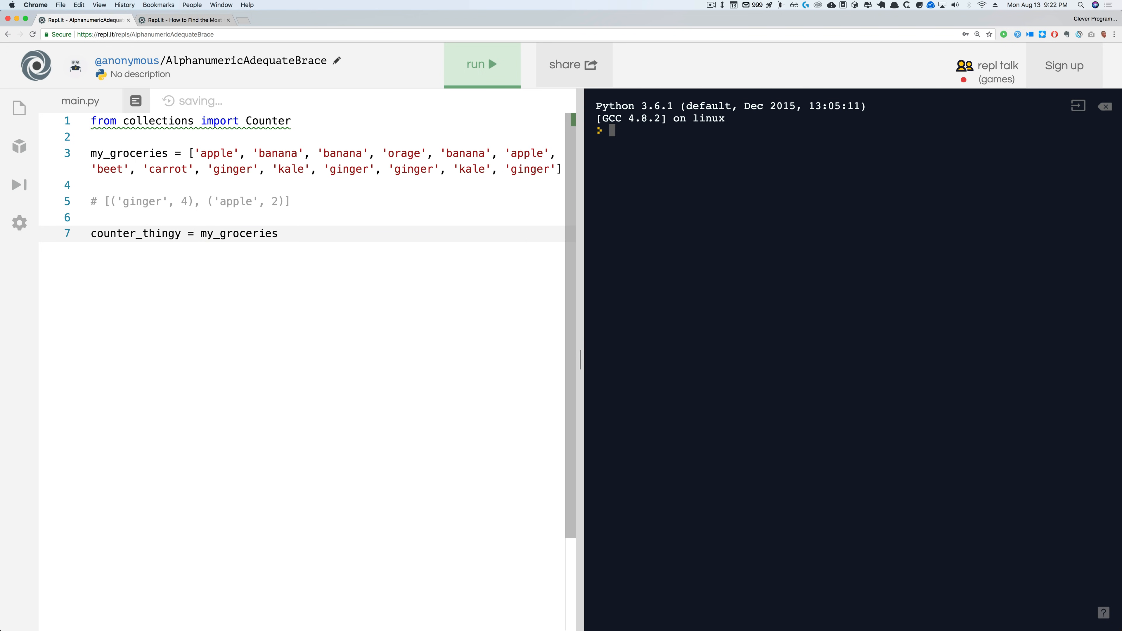
pyautogui.doubleClick(238, 233)
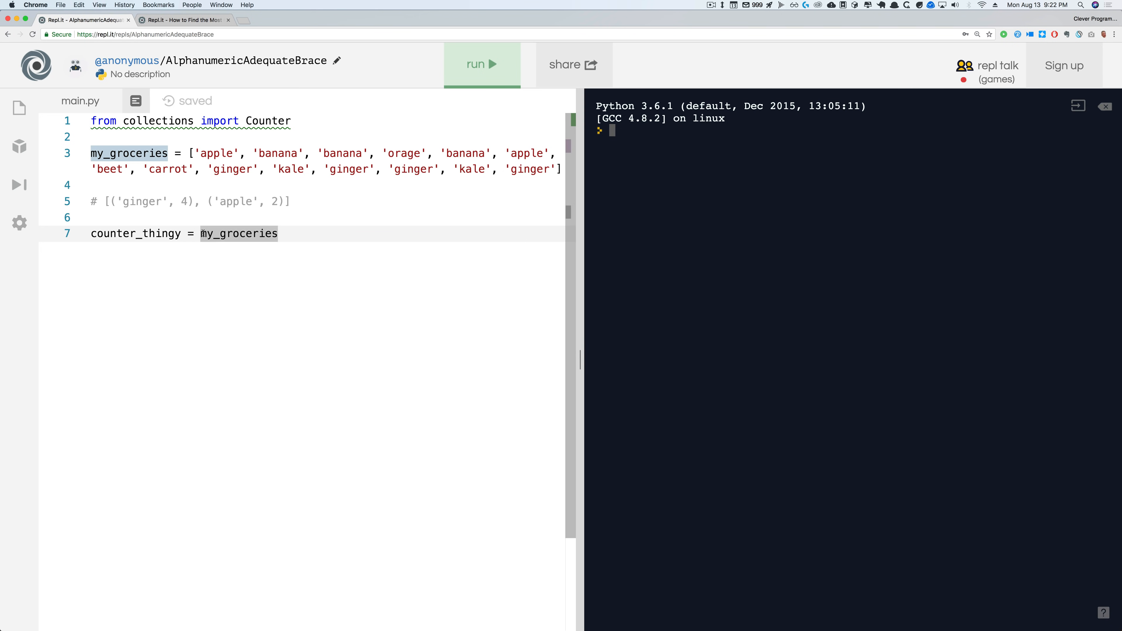
pyautogui.write('Counter(')
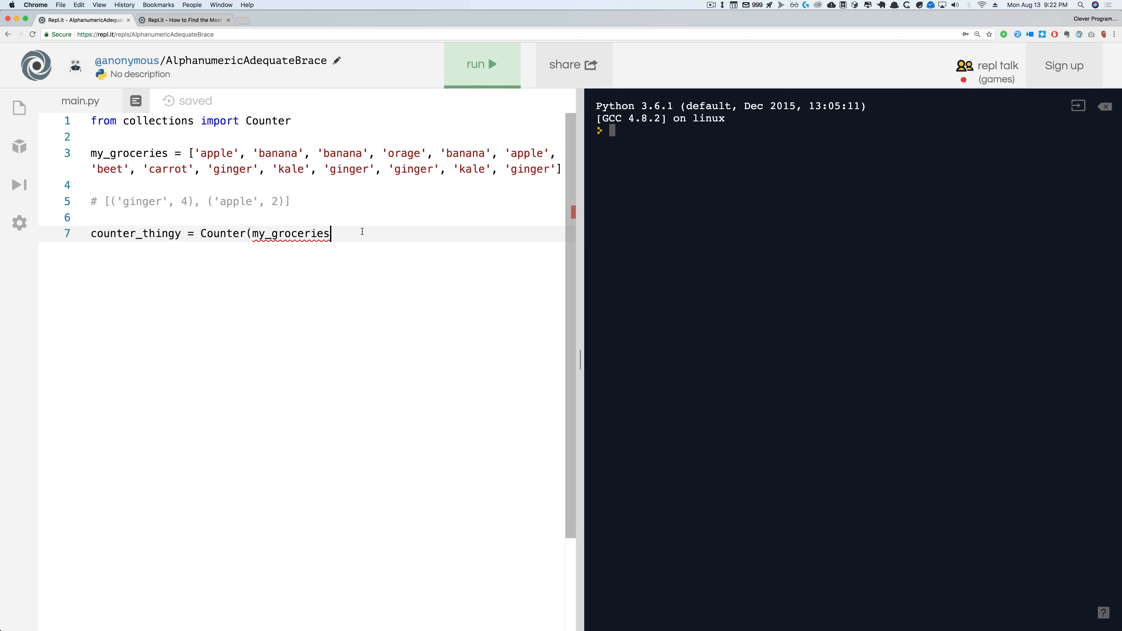
pyautogui.write(')')
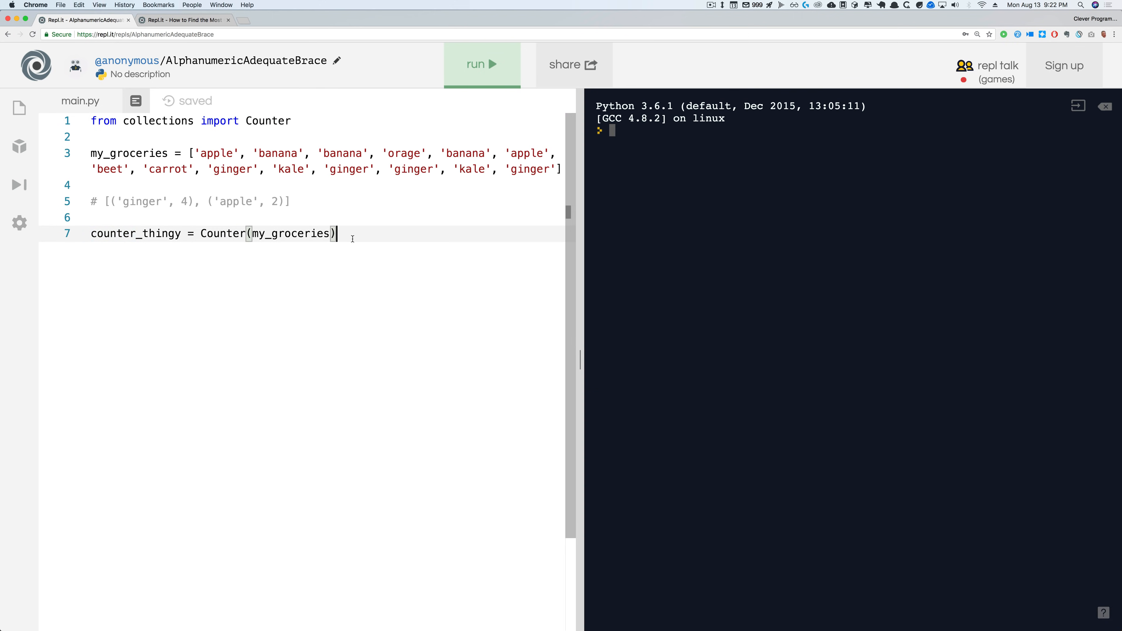
# Step: Print counter_thingy.most_common() to list every item's count
pyautogui.write('co')
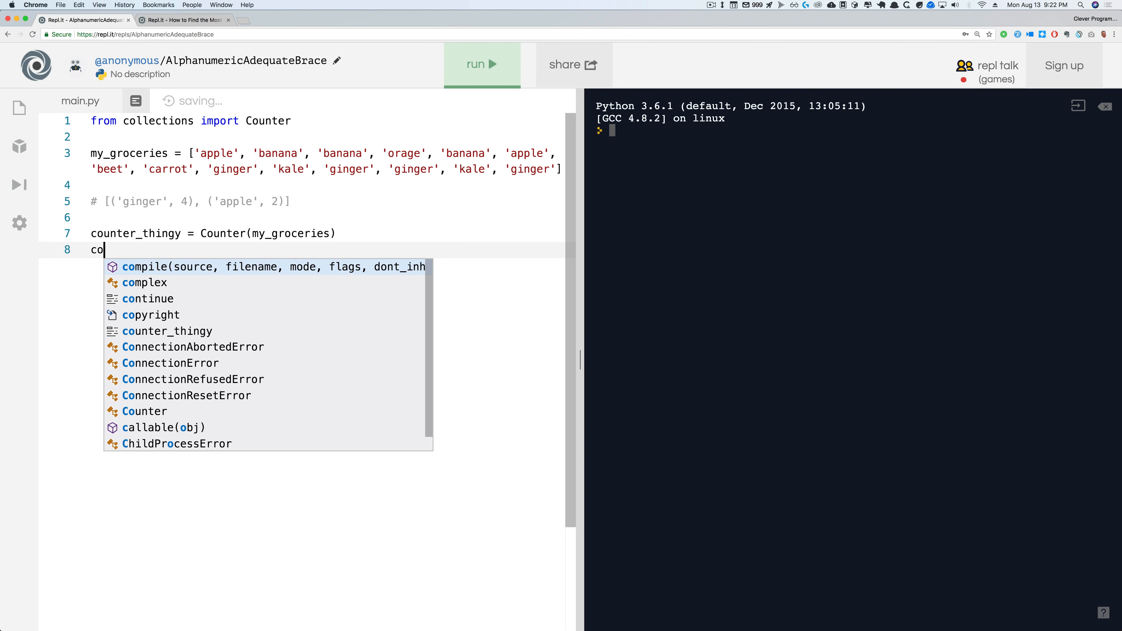
pyautogui.write('print(c')
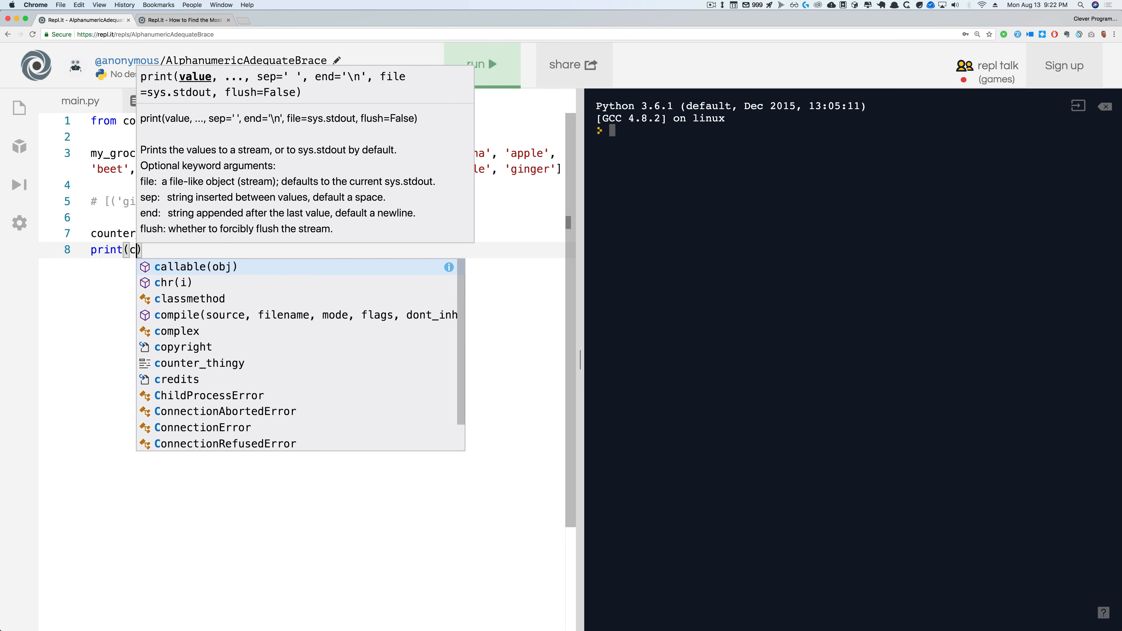
pyautogui.write('ounter_thingy.most_common(')
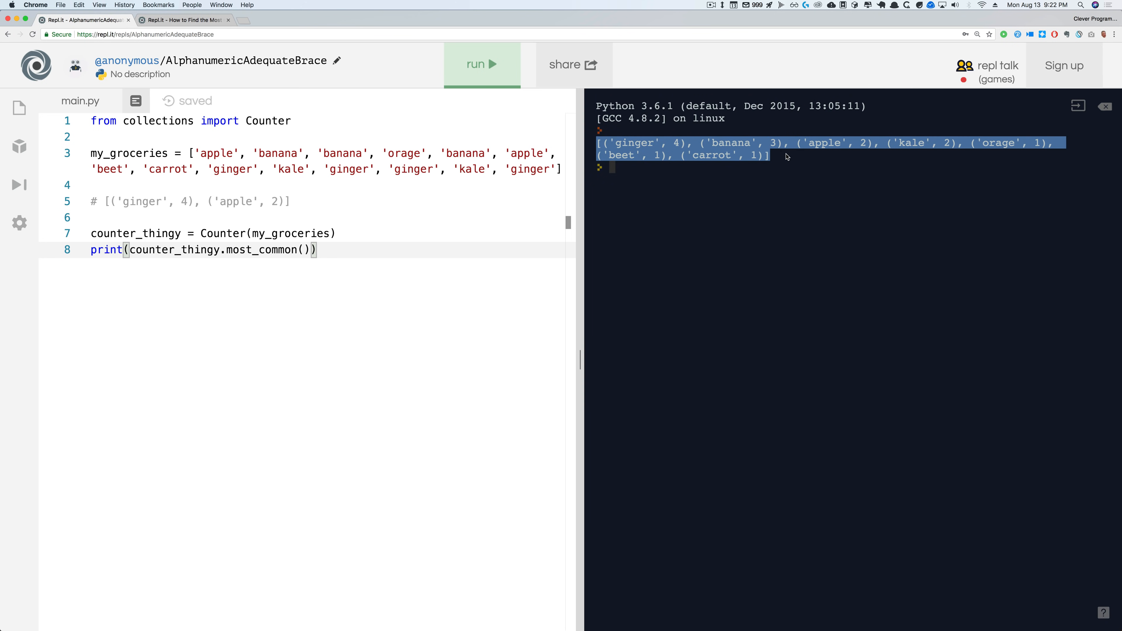
pyautogui.moveTo(777, 157)
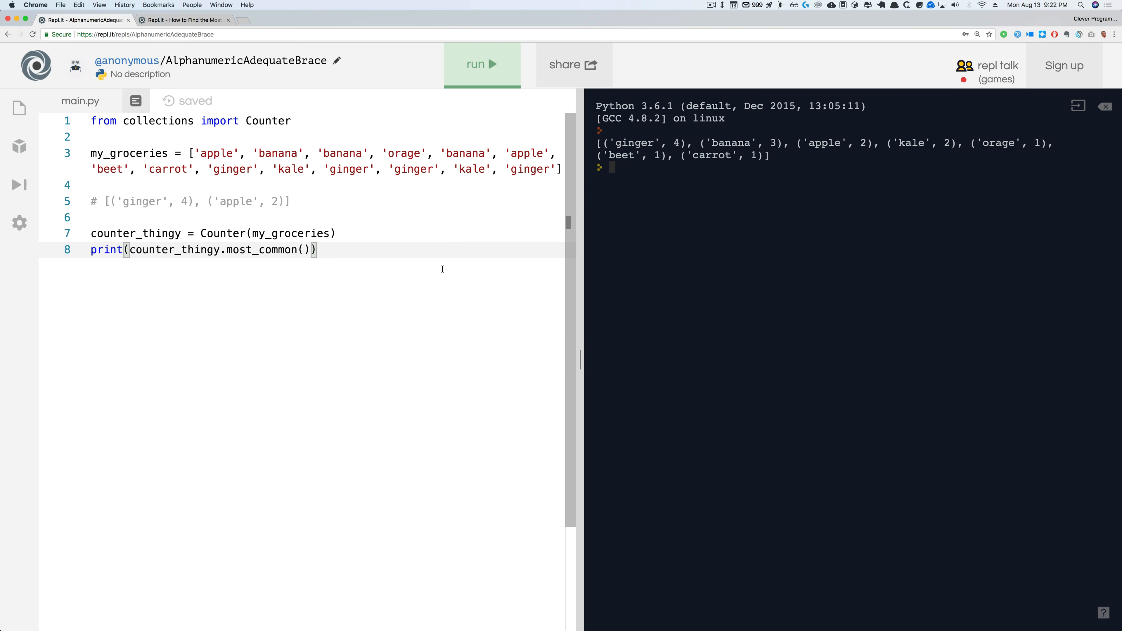
# Step: Print counter_thingy.most_common(1), comment out the full listing, and run to get [('ginger', 4)]
pyautogui.press('enter')
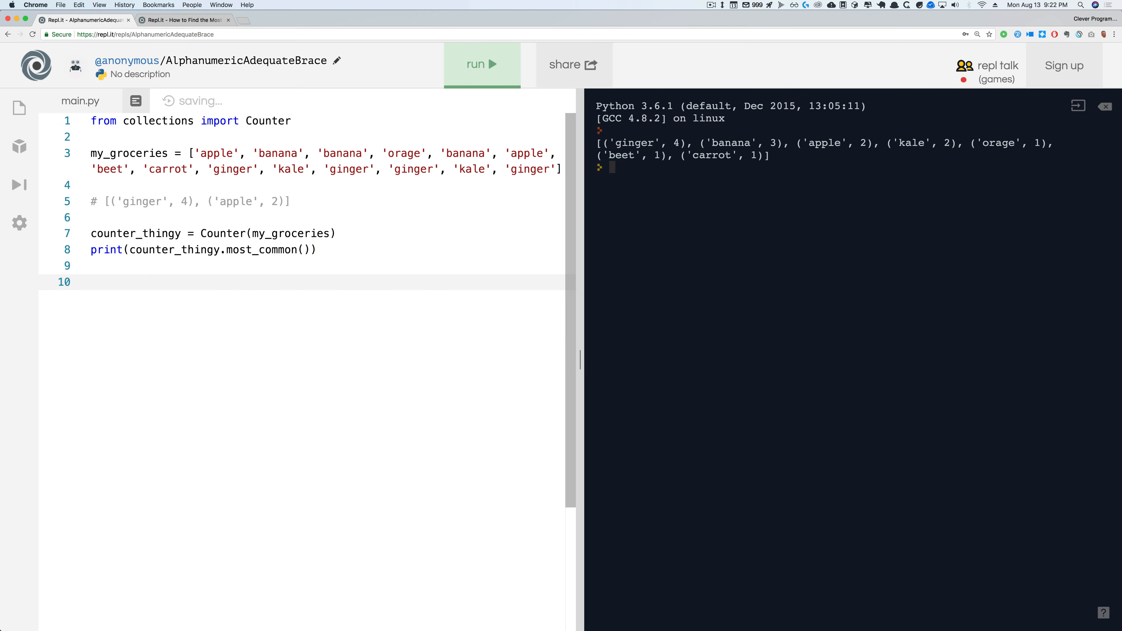
pyautogui.write('print(')
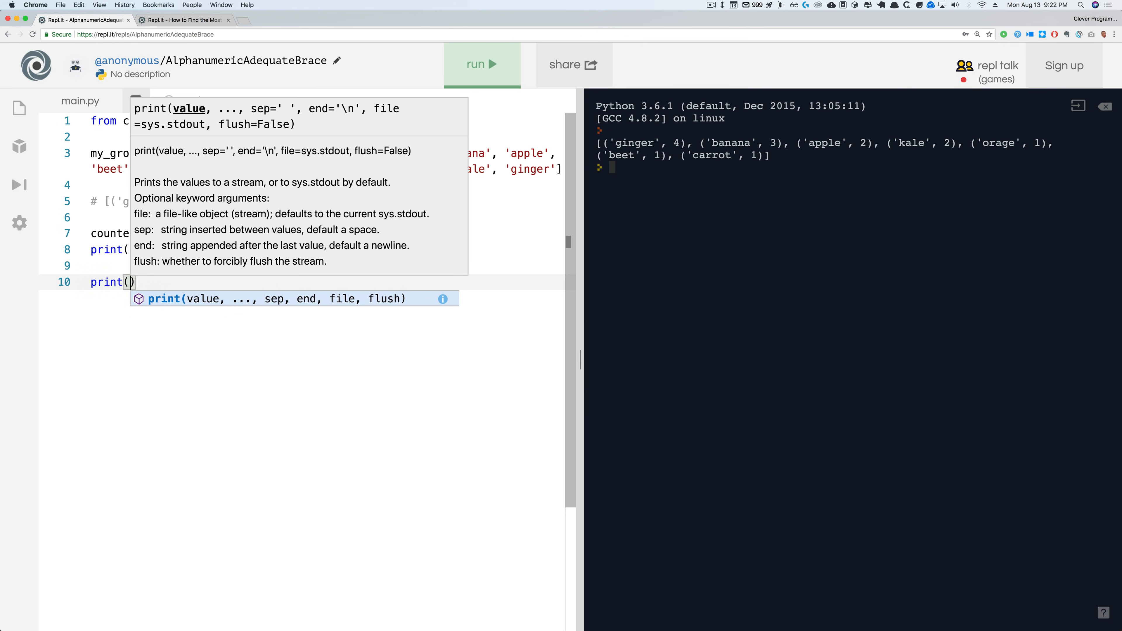
pyautogui.write('counter_thingy.most_common(1')
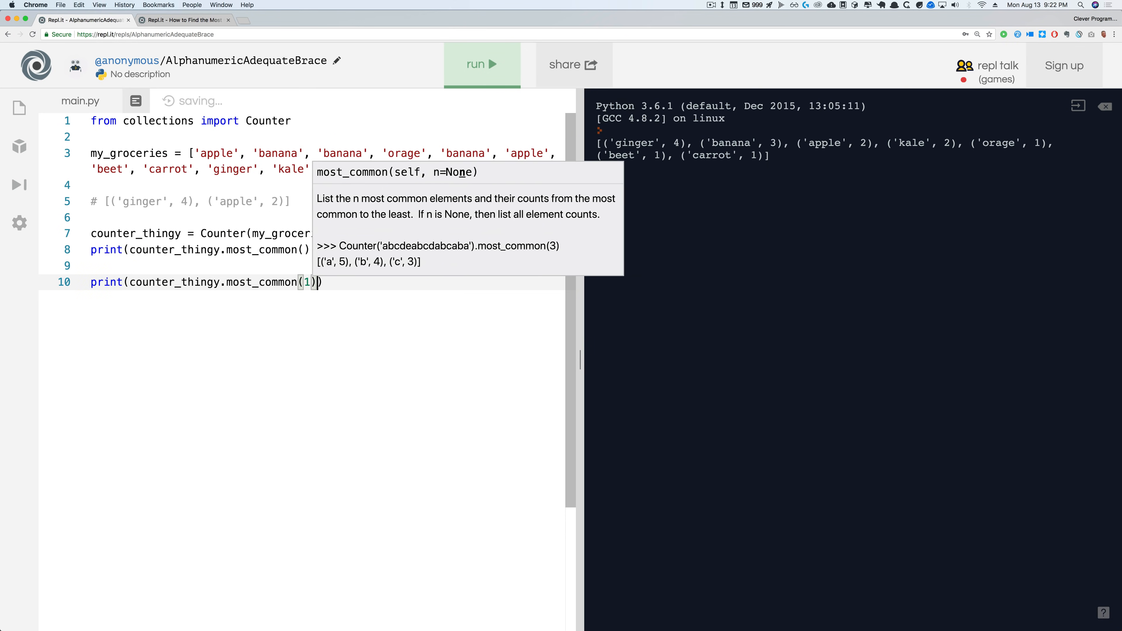
pyautogui.click(482, 64)
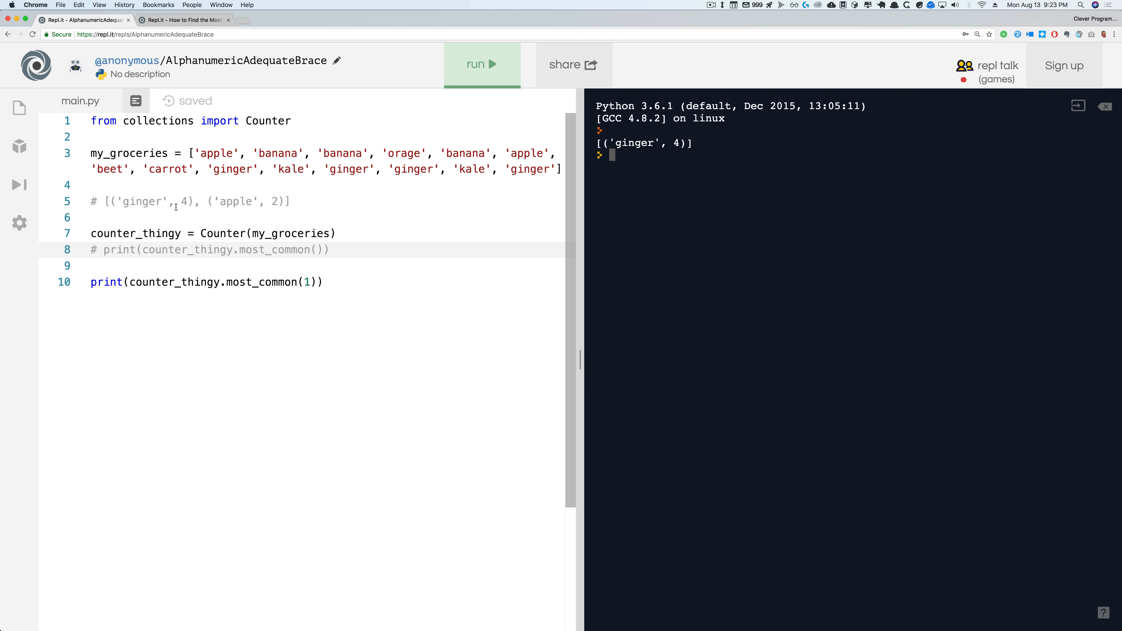
pyautogui.moveTo(374, 280)
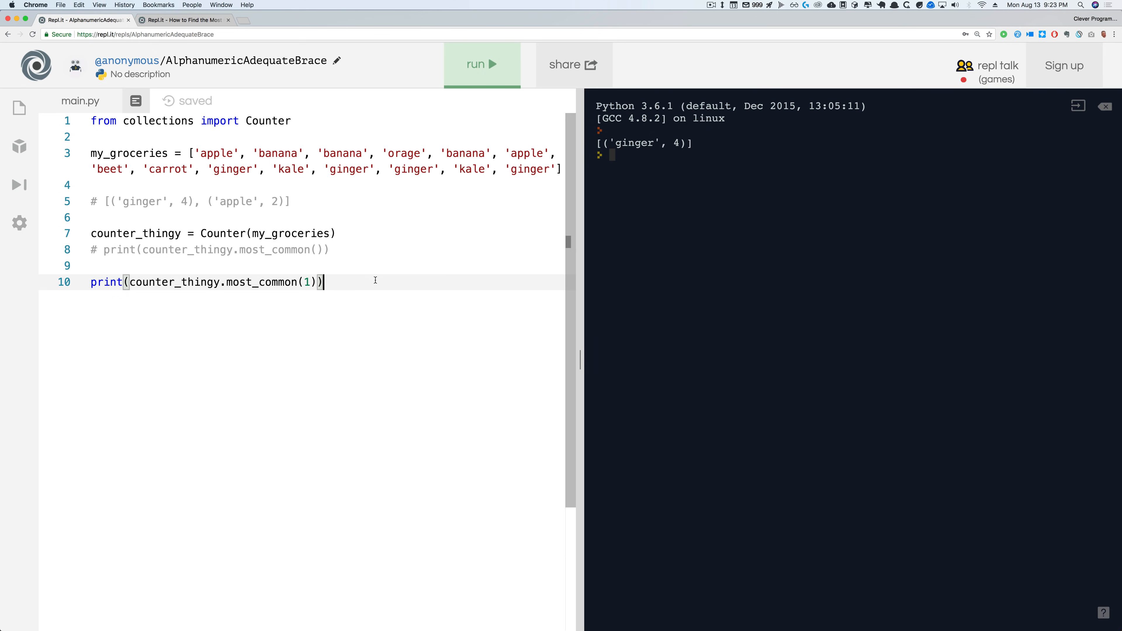
pyautogui.press('enter')
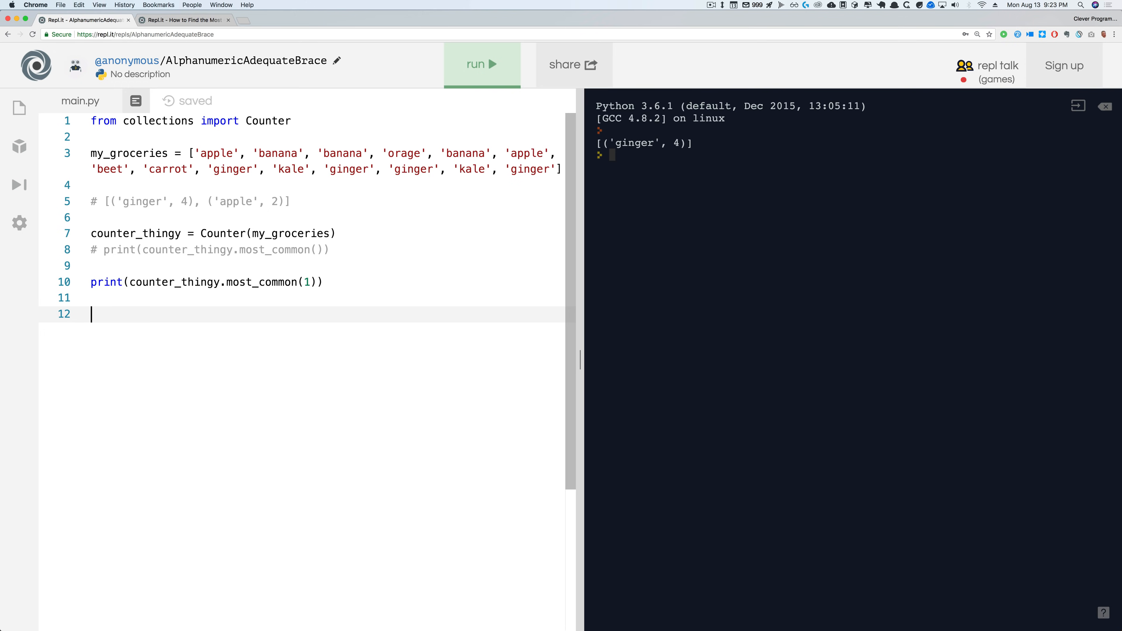
# Step: Copy the long sentence = '...' line from the reference repl and paste it on line 12
pyautogui.click(182, 19)
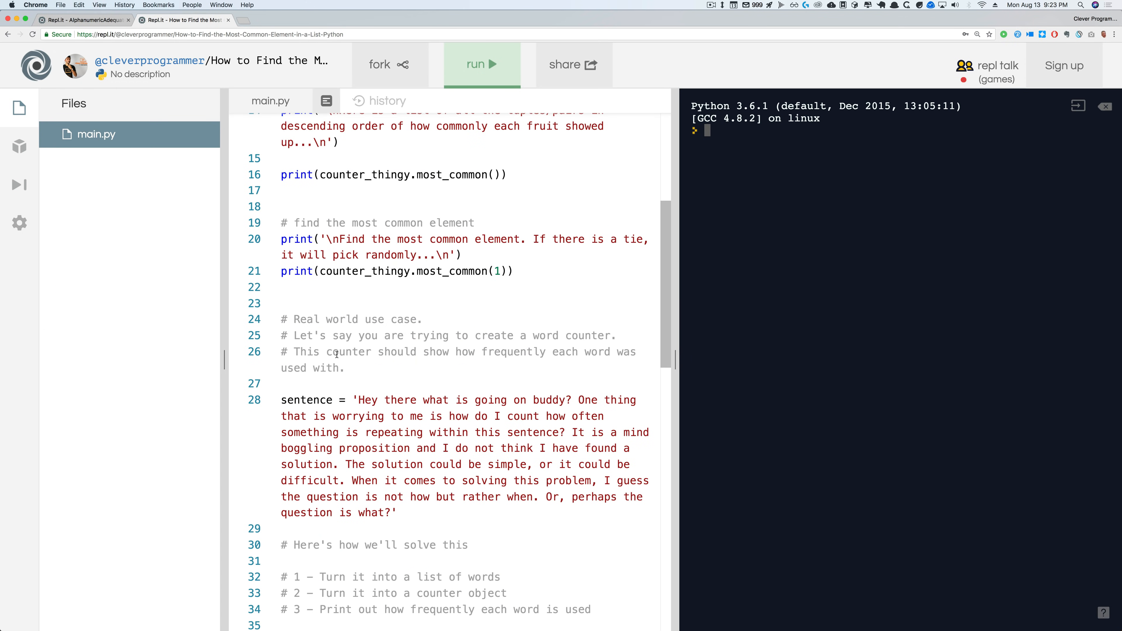
pyautogui.moveTo(281, 384); pyautogui.dragTo(397, 513)
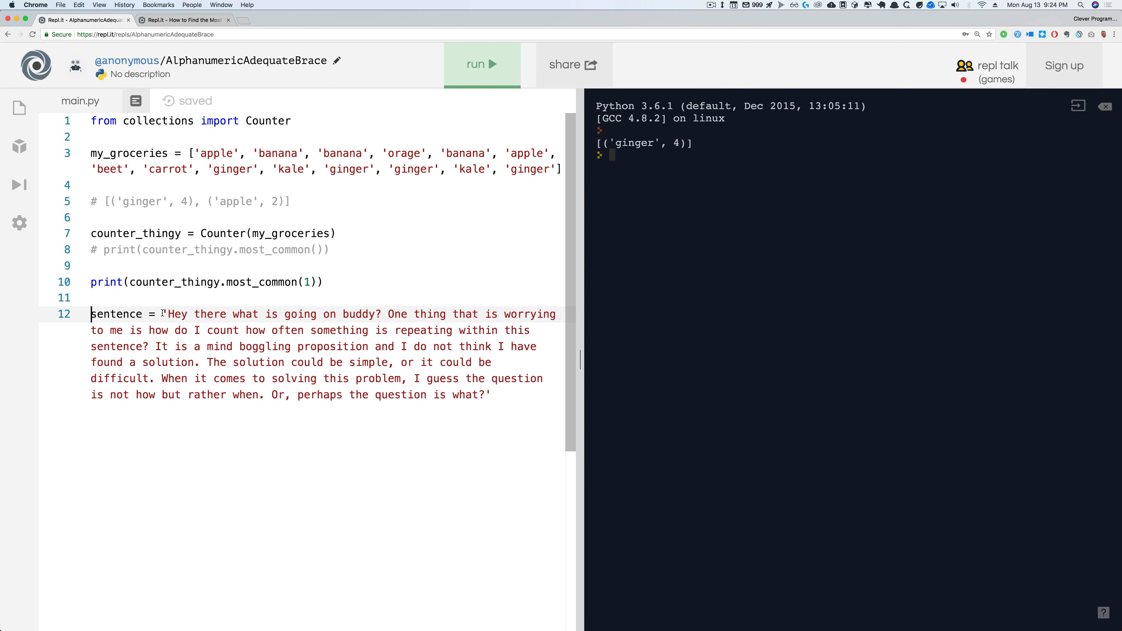
pyautogui.click(492, 395)
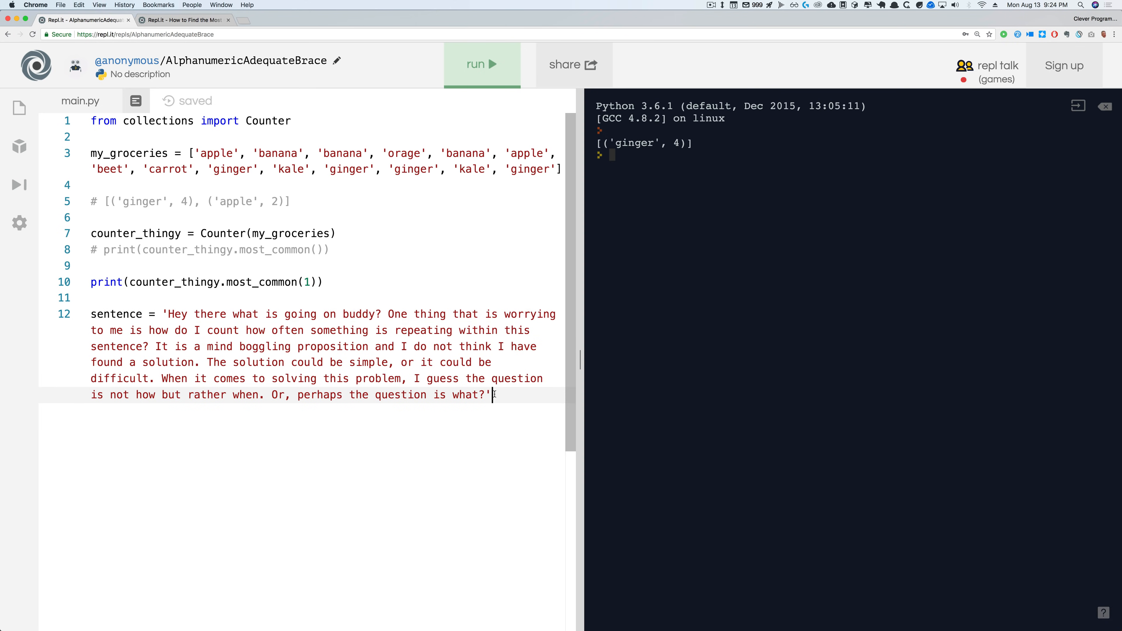
pyautogui.press('enter')
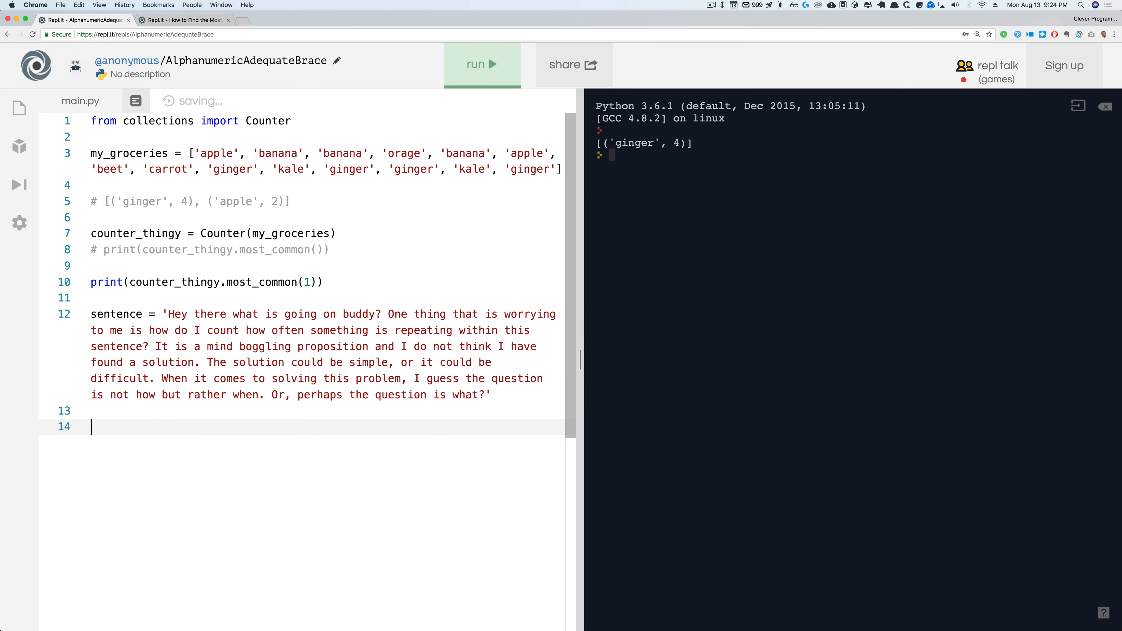
# Step: Begin a sentence.split call below the pasted sentence
pyautogui.moveTo(164, 313); pyautogui.dragTo(492, 395)
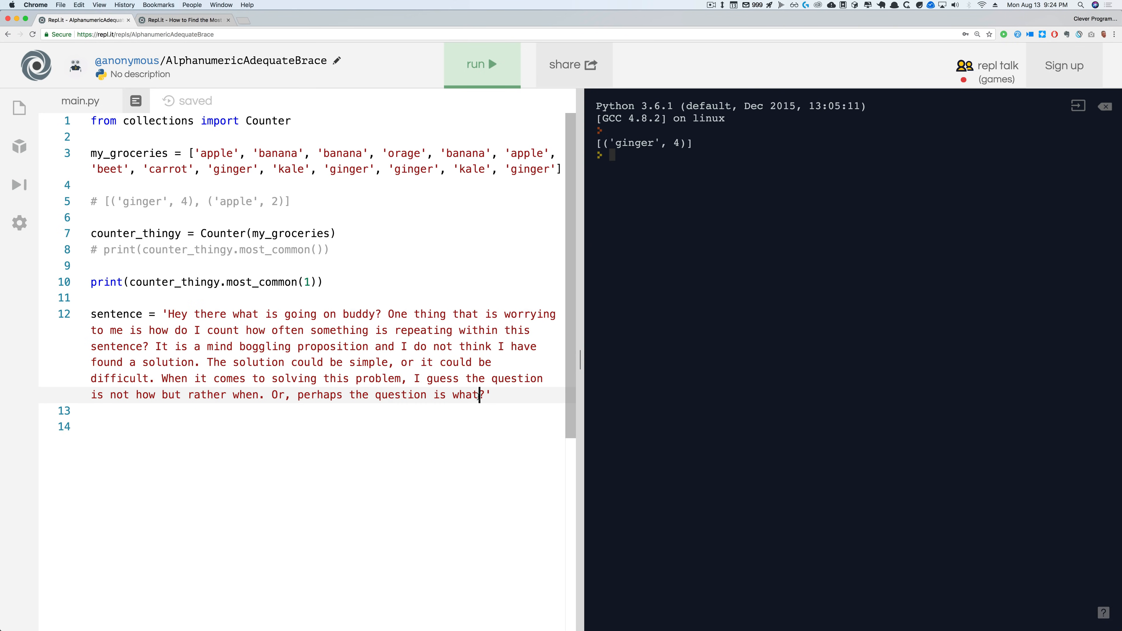
pyautogui.doubleClick(284, 233)
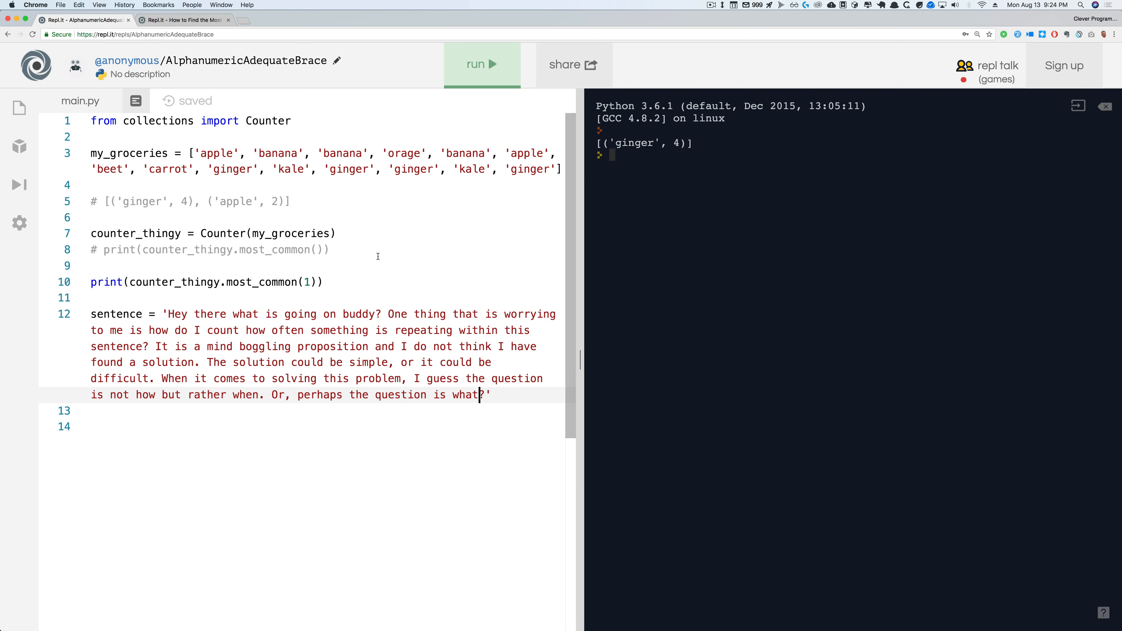
pyautogui.moveTo(222, 427)
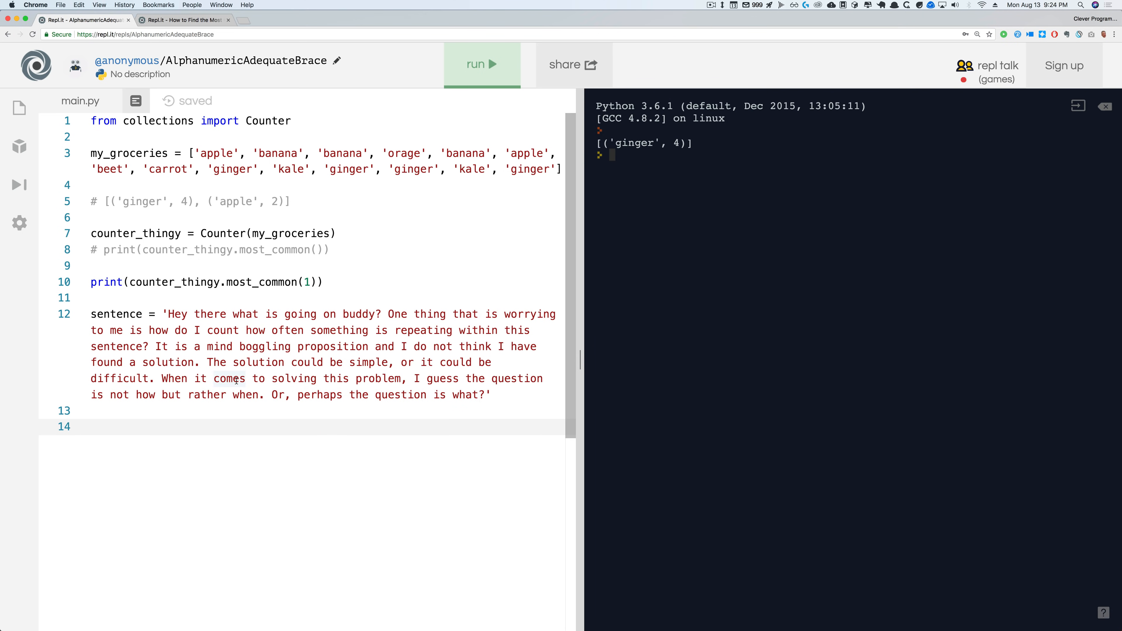
pyautogui.moveTo(484, 489)
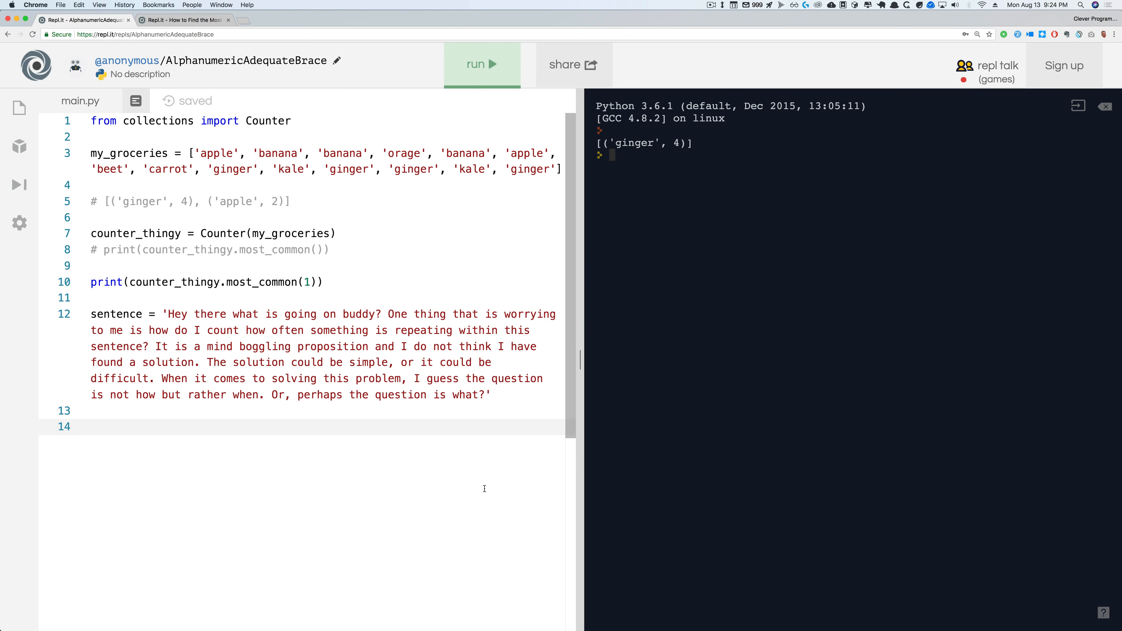
pyautogui.write('sentence.split')
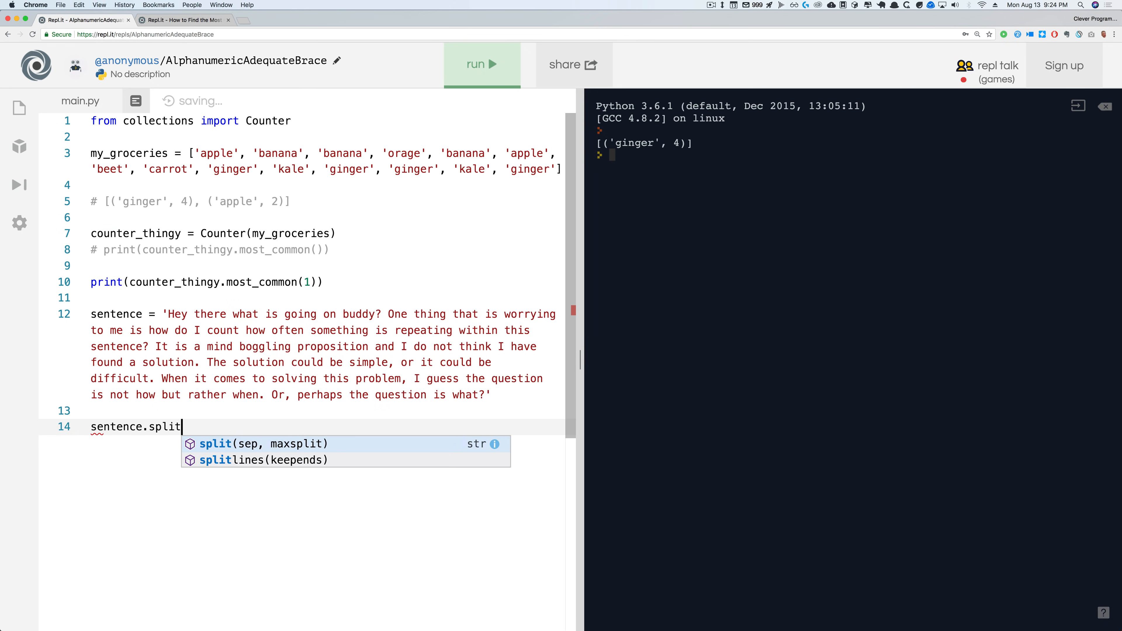
# Step: Complete sentence.split() and add comment # 1 - turn it into a list of words
pyautogui.write('()')
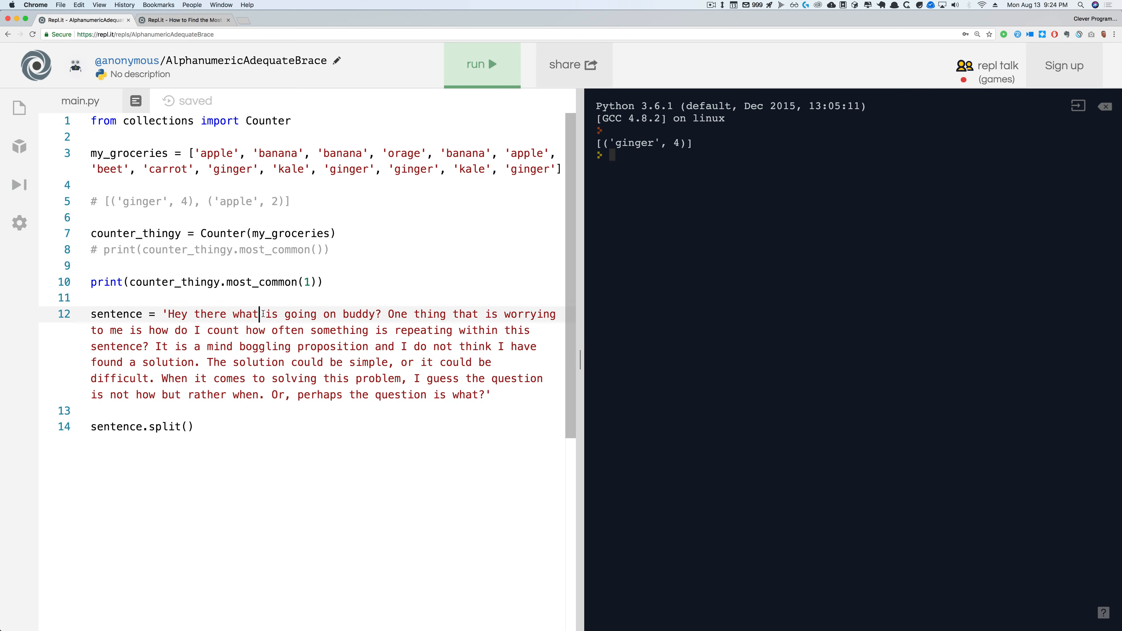
pyautogui.click(189, 427)
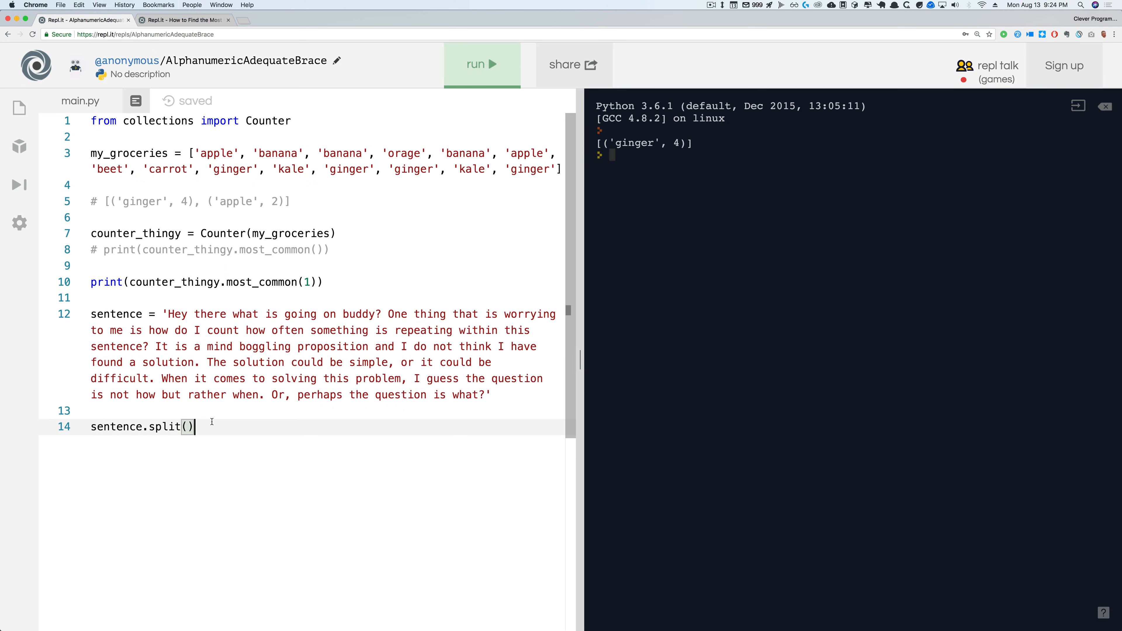
pyautogui.doubleClick(116, 426)
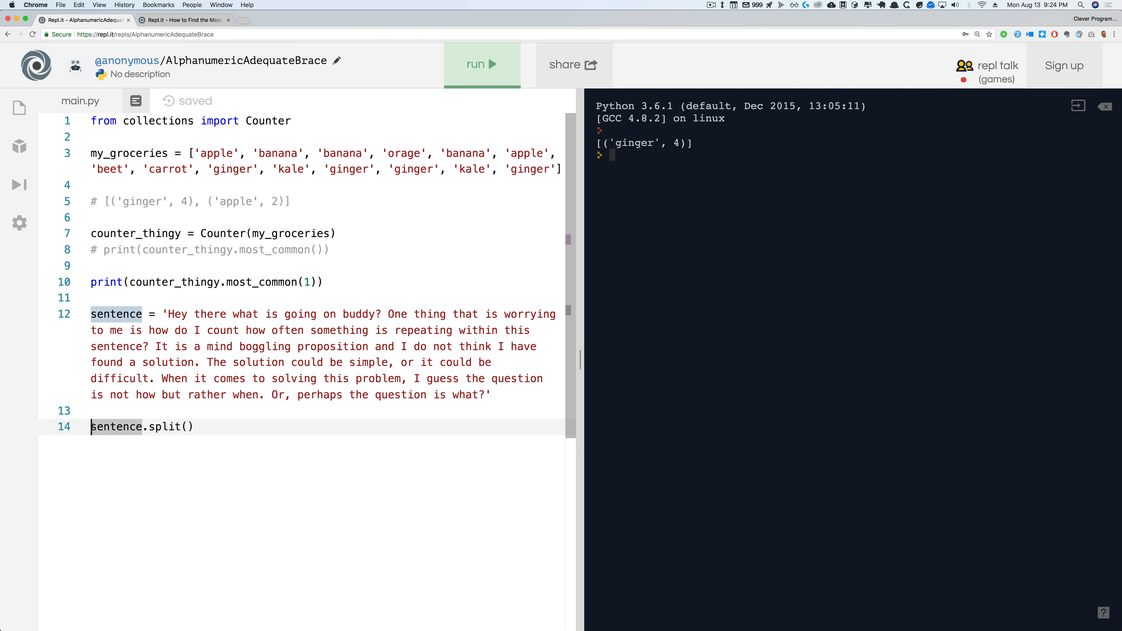
pyautogui.write('#')
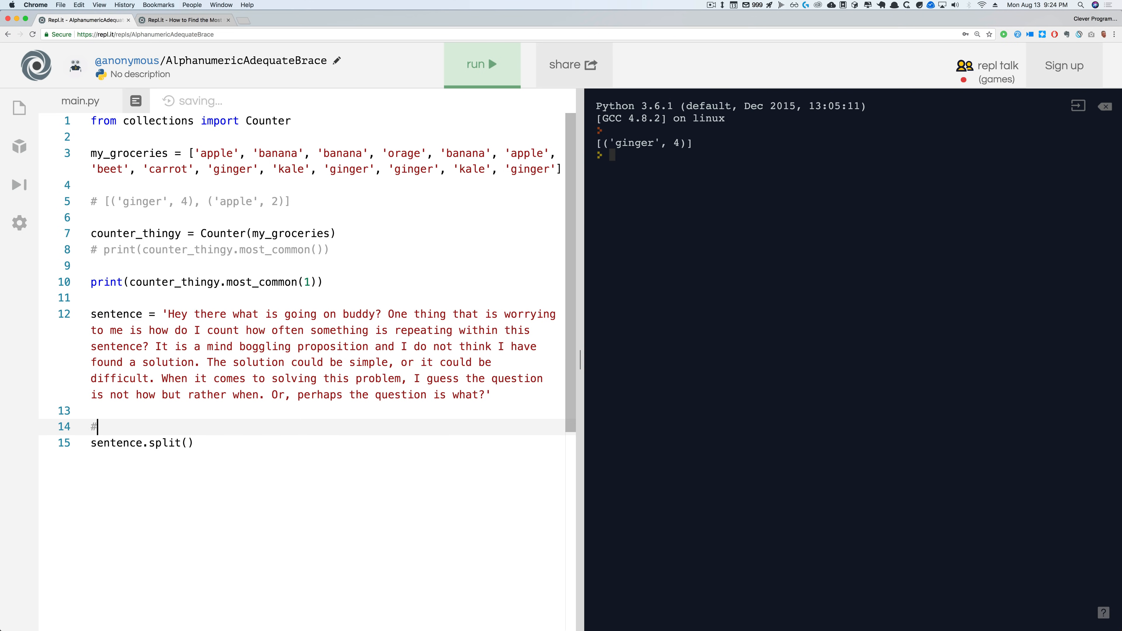
pyautogui.write('1')
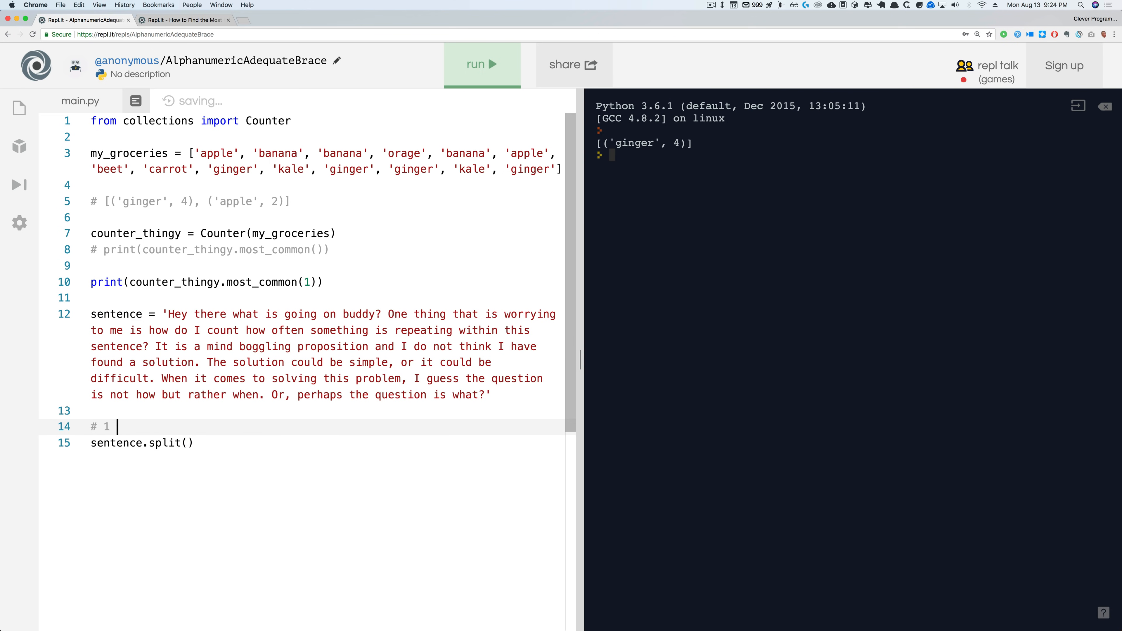
pyautogui.write('- turn it into a')
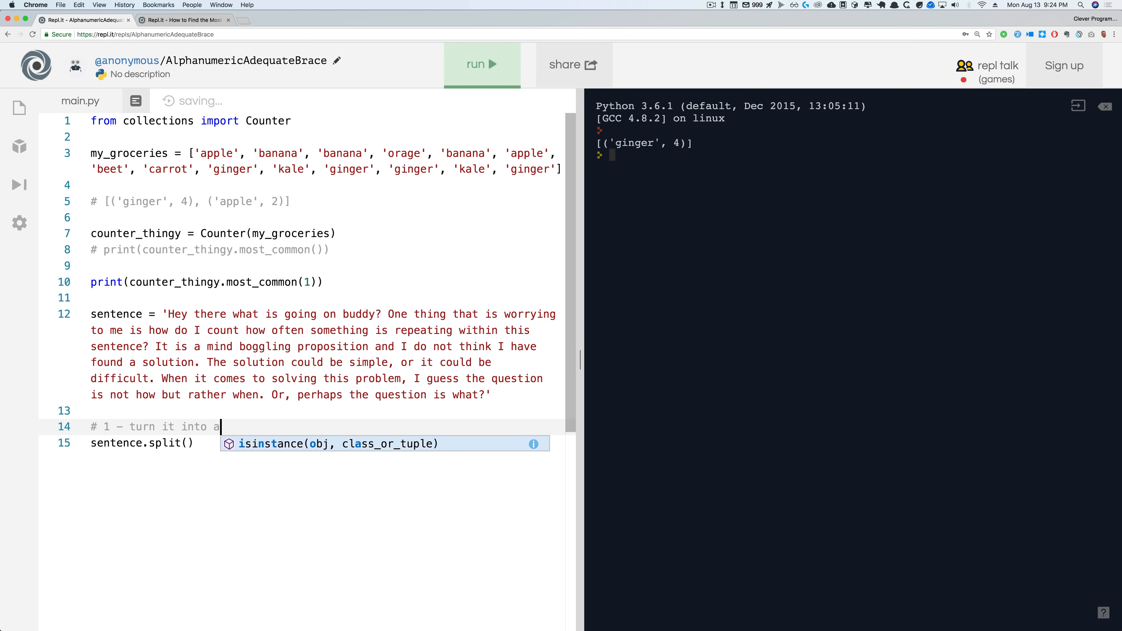
pyautogui.write('list of words')
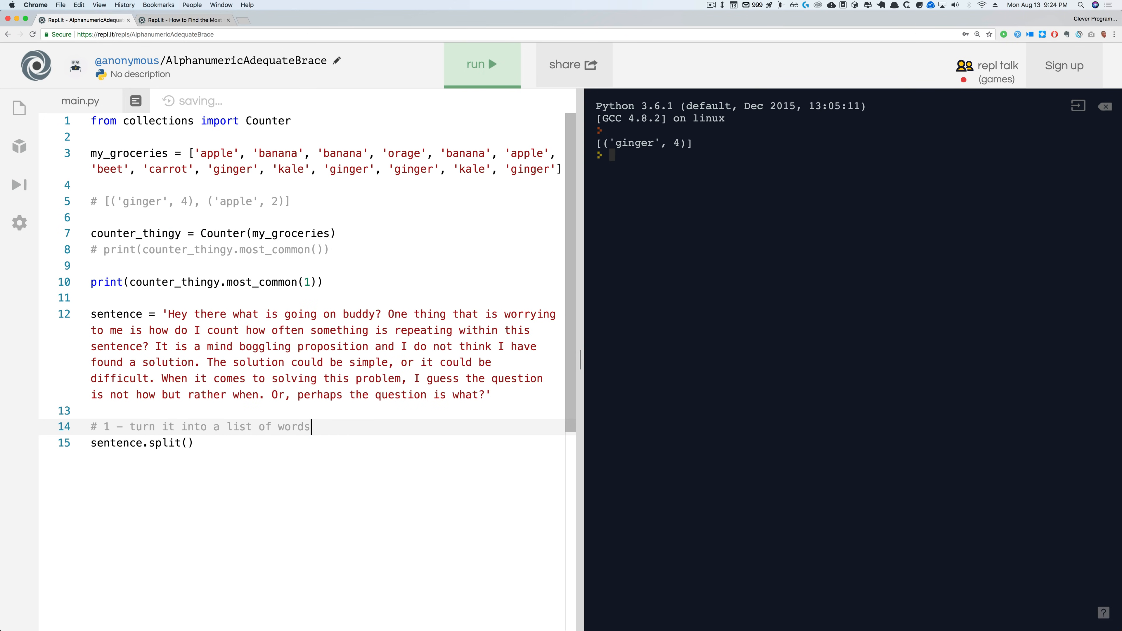
# Step: Add comments # 2 - turn it into a counter and # 3 - show the most frequent words
pyautogui.write('# 2 -')
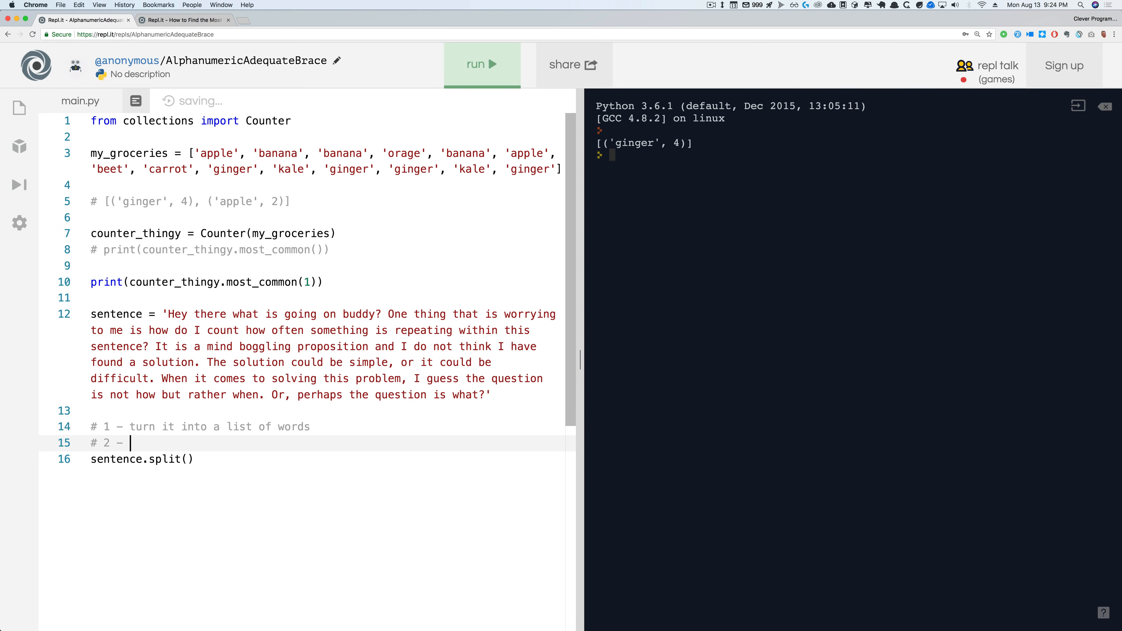
pyautogui.write('turn')
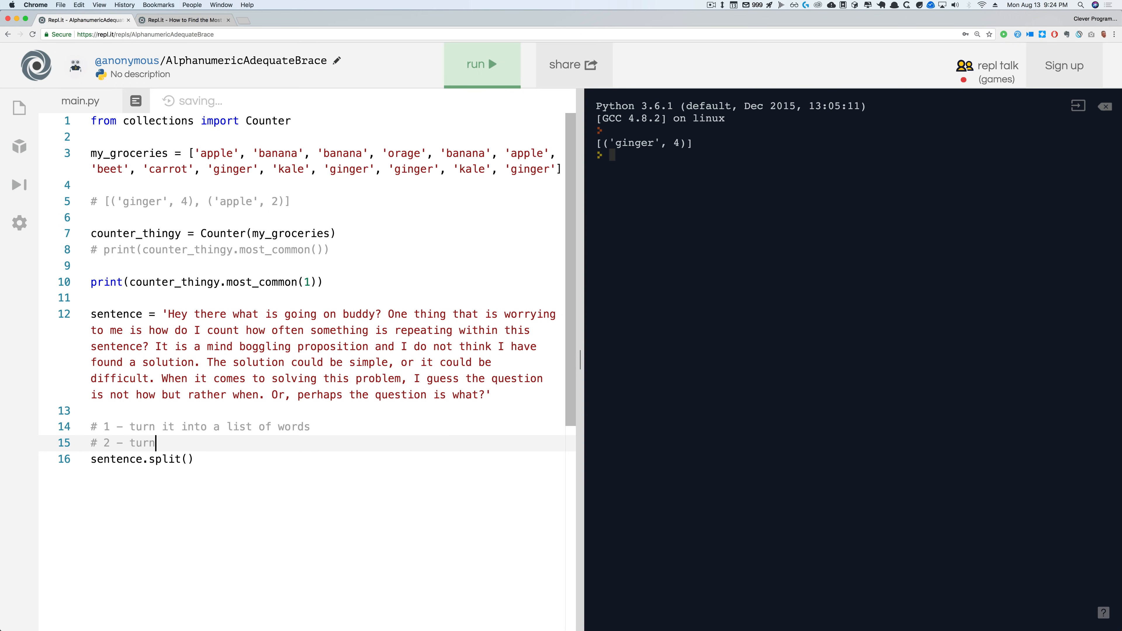
pyautogui.write('it into')
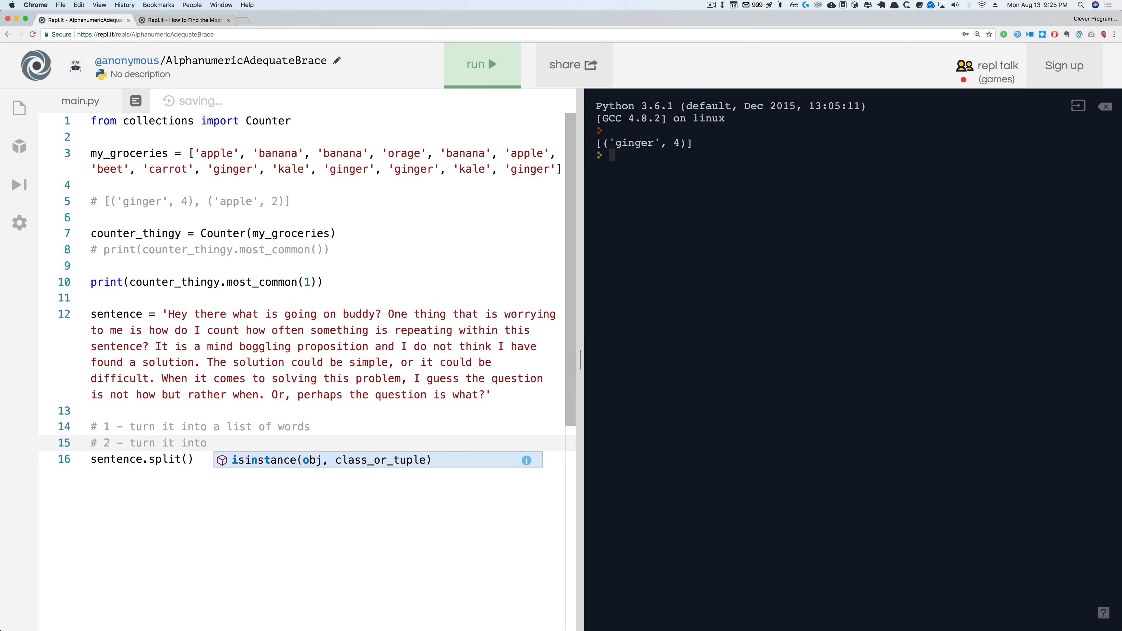
pyautogui.write('a')
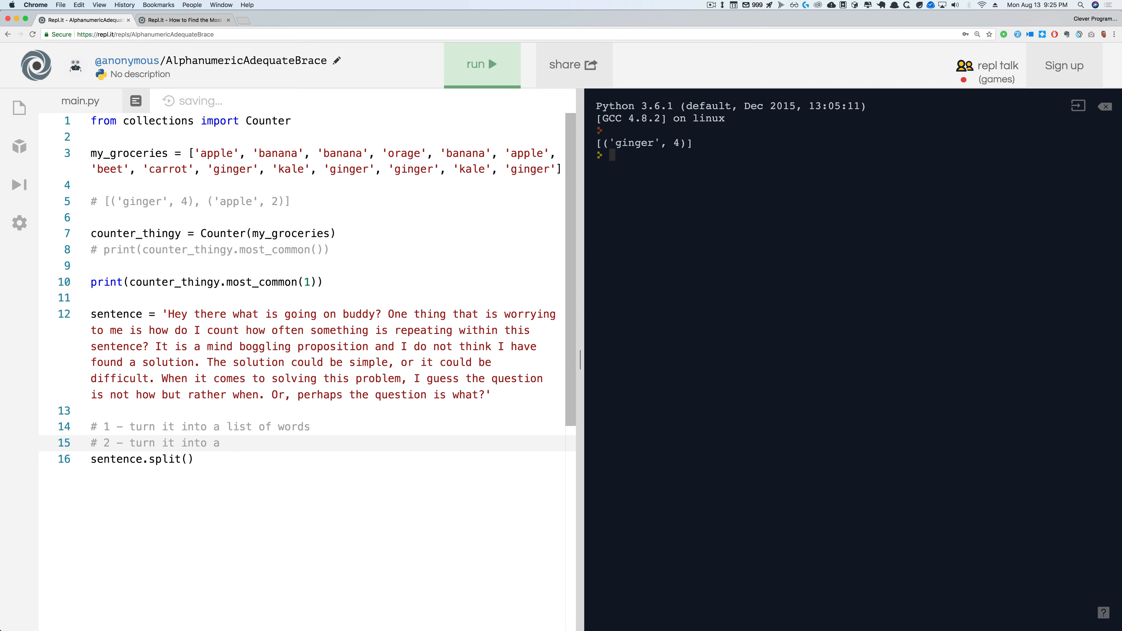
pyautogui.write('counter object')
pyautogui.write('# 3 -')
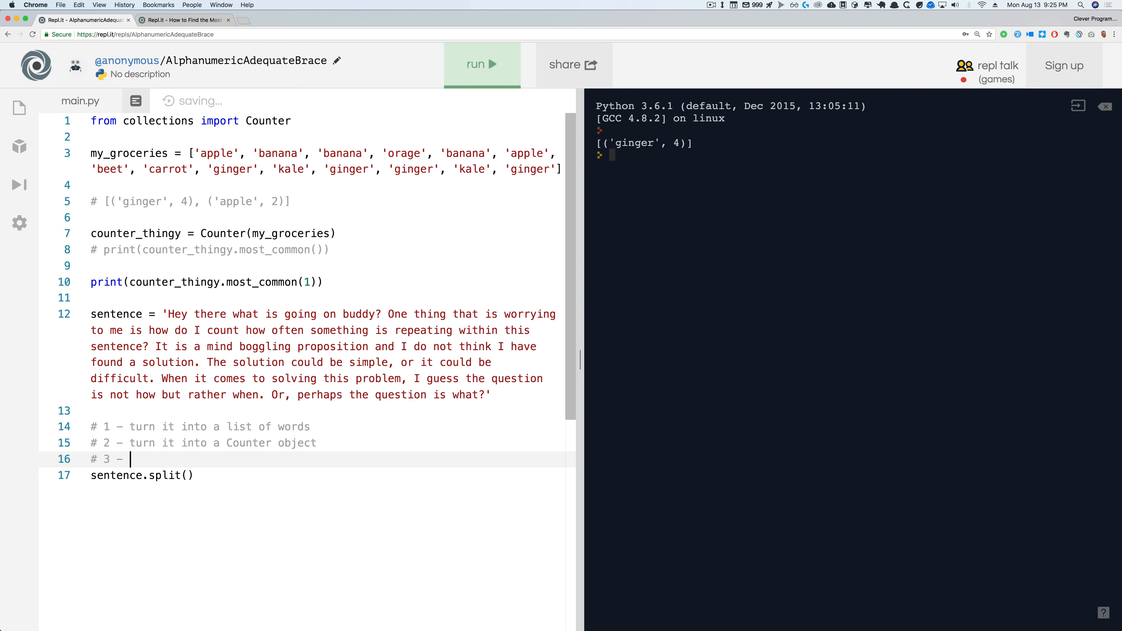
pyautogui.write('show')
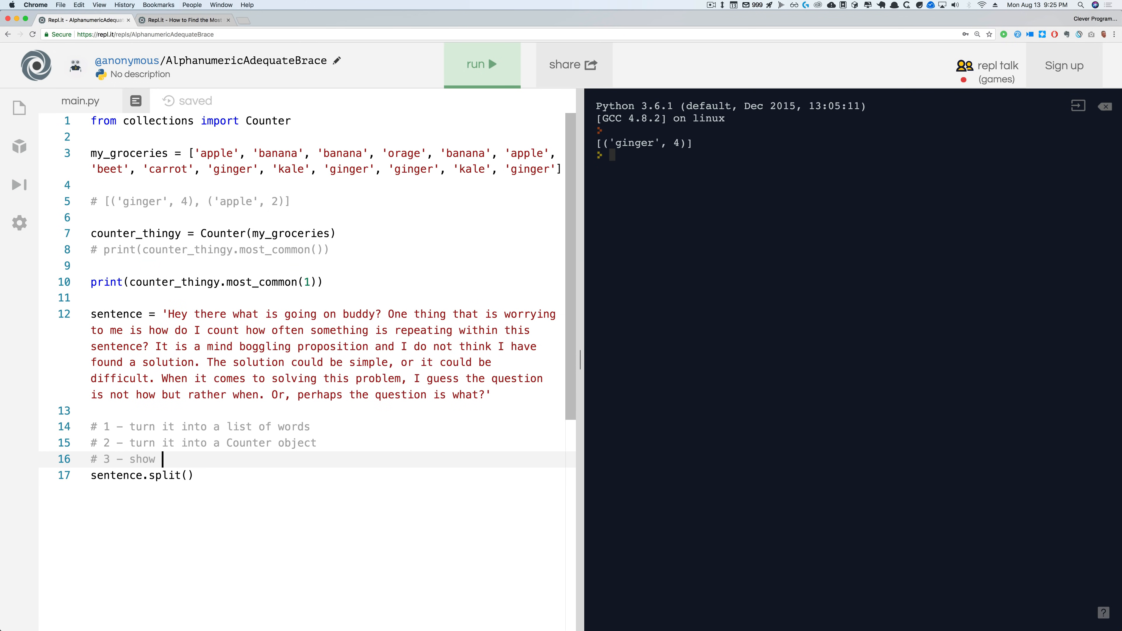
pyautogui.write('the most freuqn')
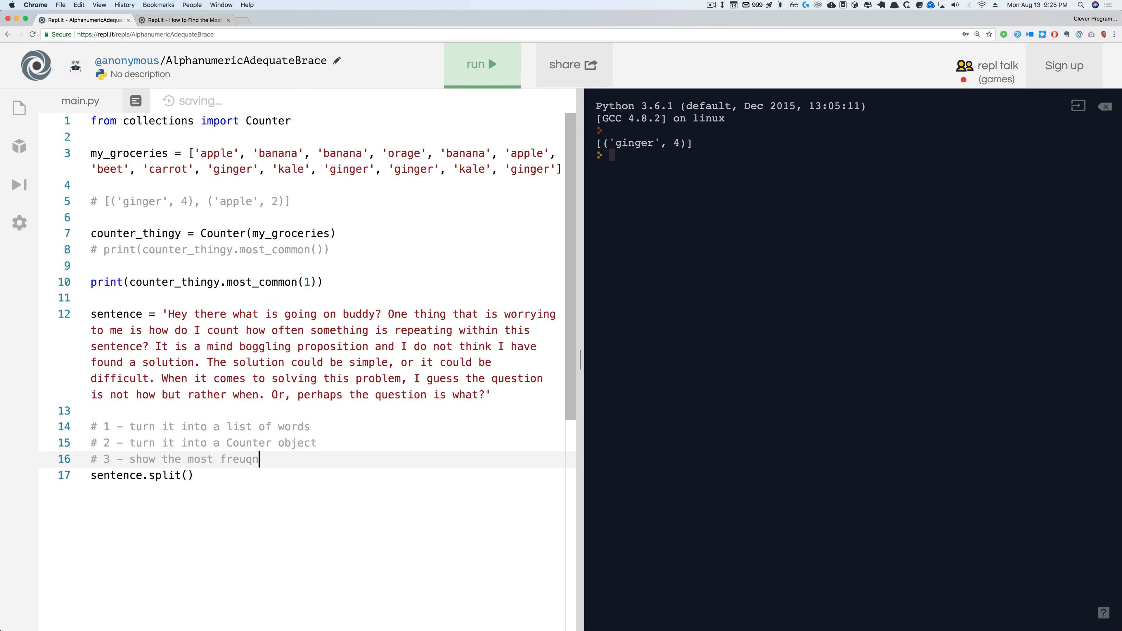
pyautogui.press('Backspace')
pyautogui.write('quent words')
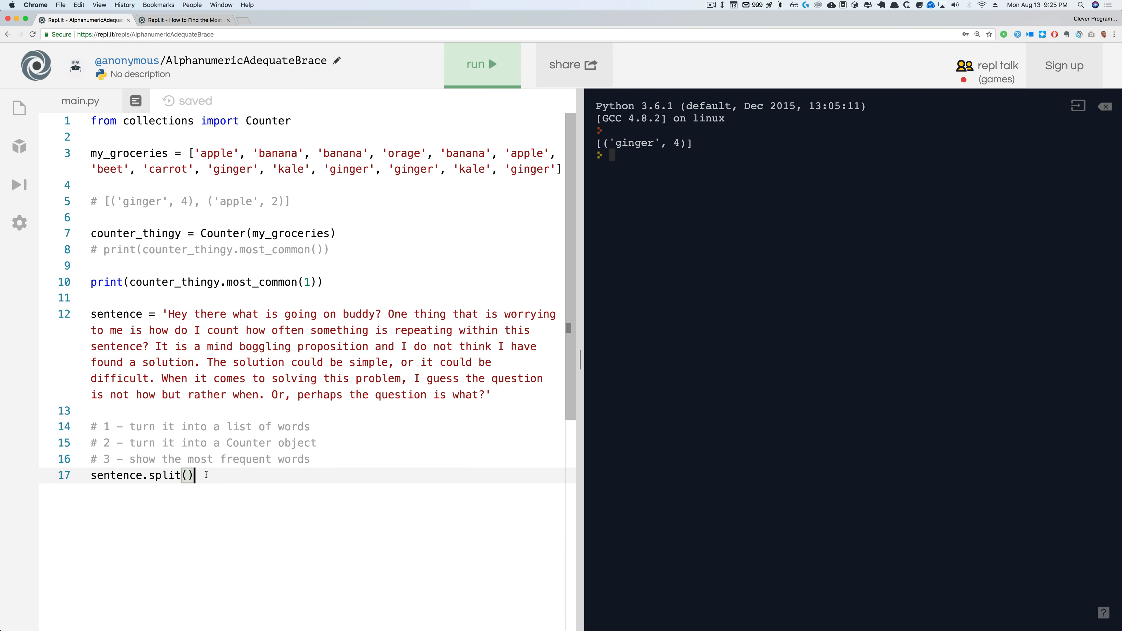
# Step: Wrap sentence.split() in print, comment out the most_common(1) print, and run to list the words
pyautogui.press('enter')
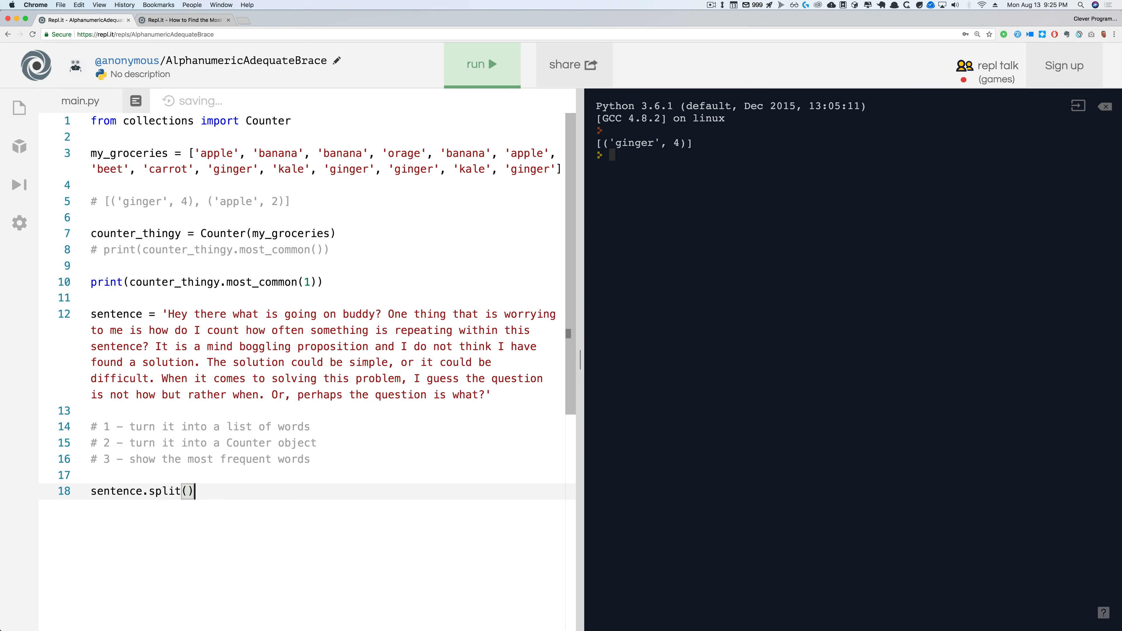
pyautogui.write('print(')
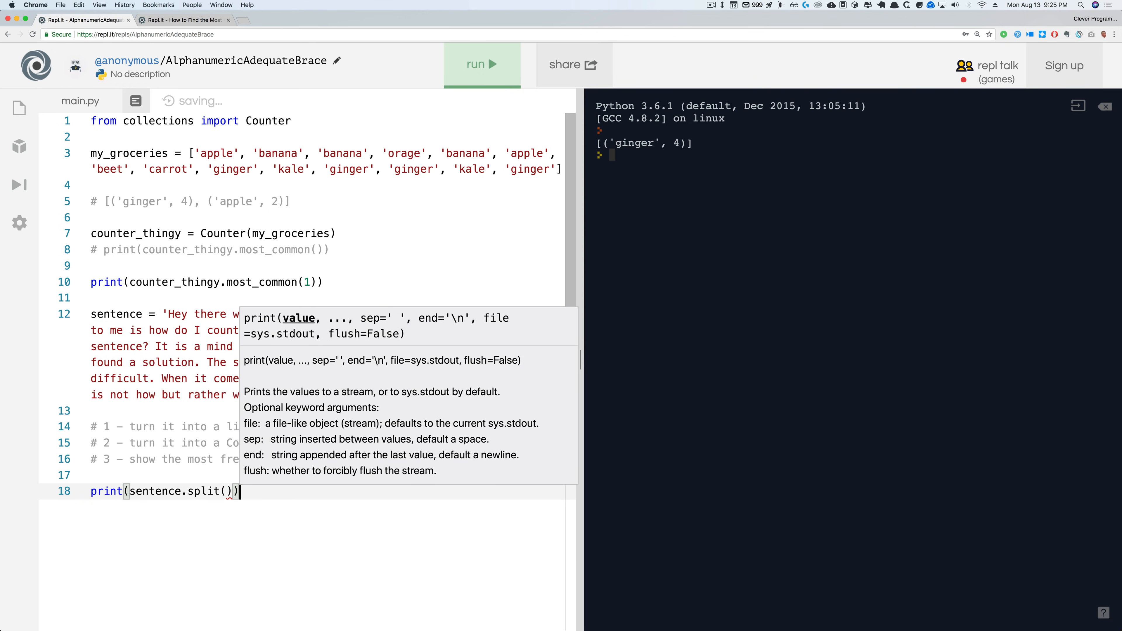
pyautogui.click(482, 65)
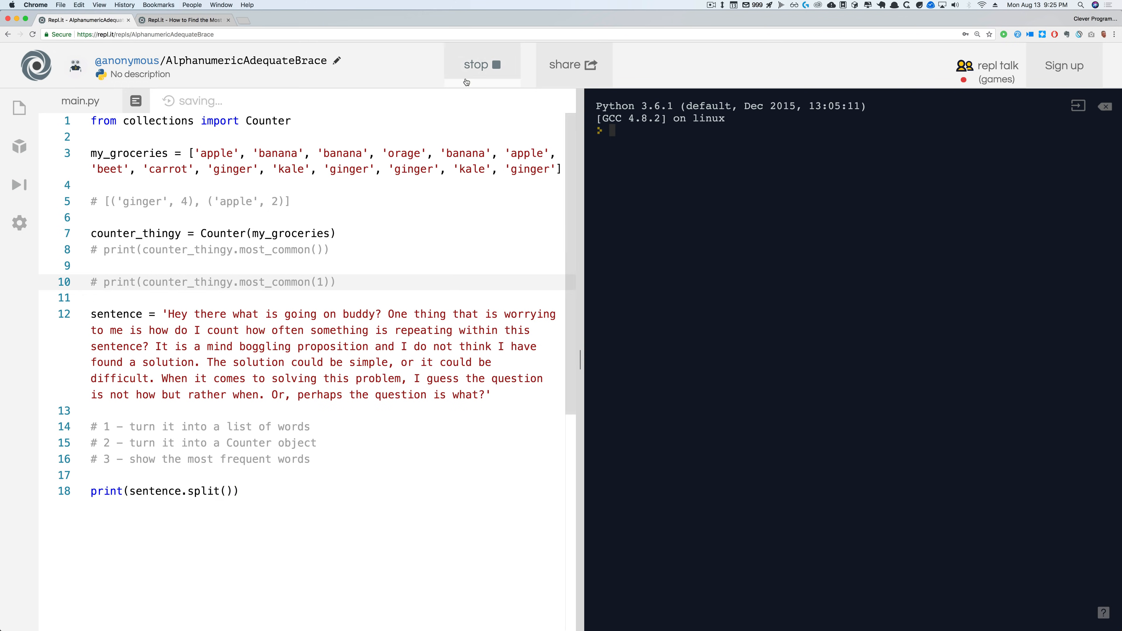
pyautogui.click(482, 64)
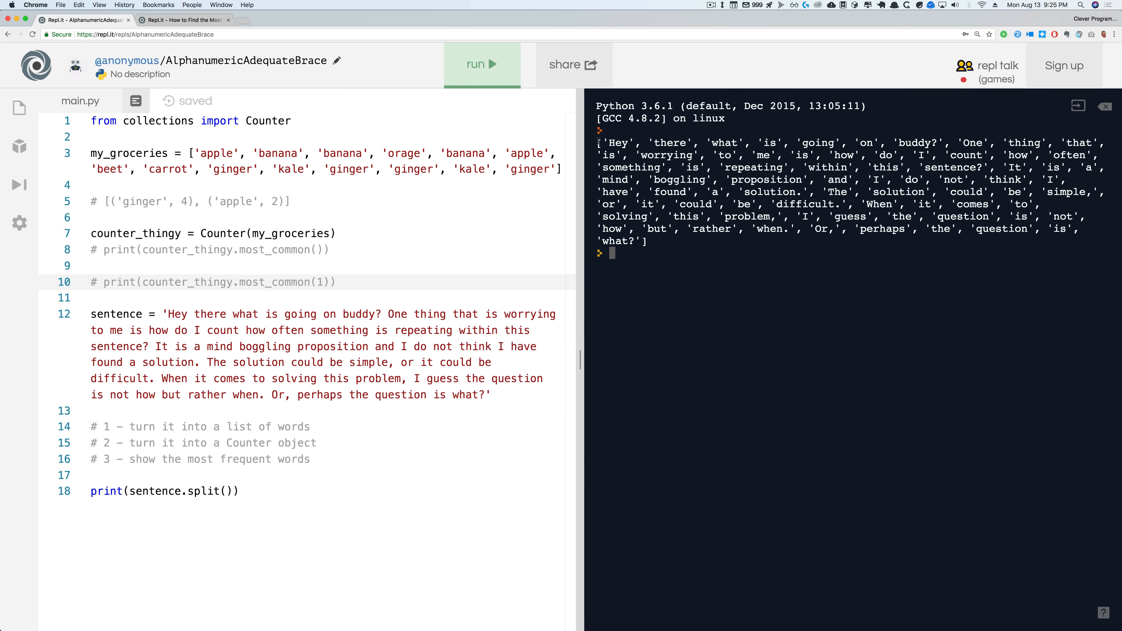
pyautogui.moveTo(601, 143); pyautogui.dragTo(644, 242)
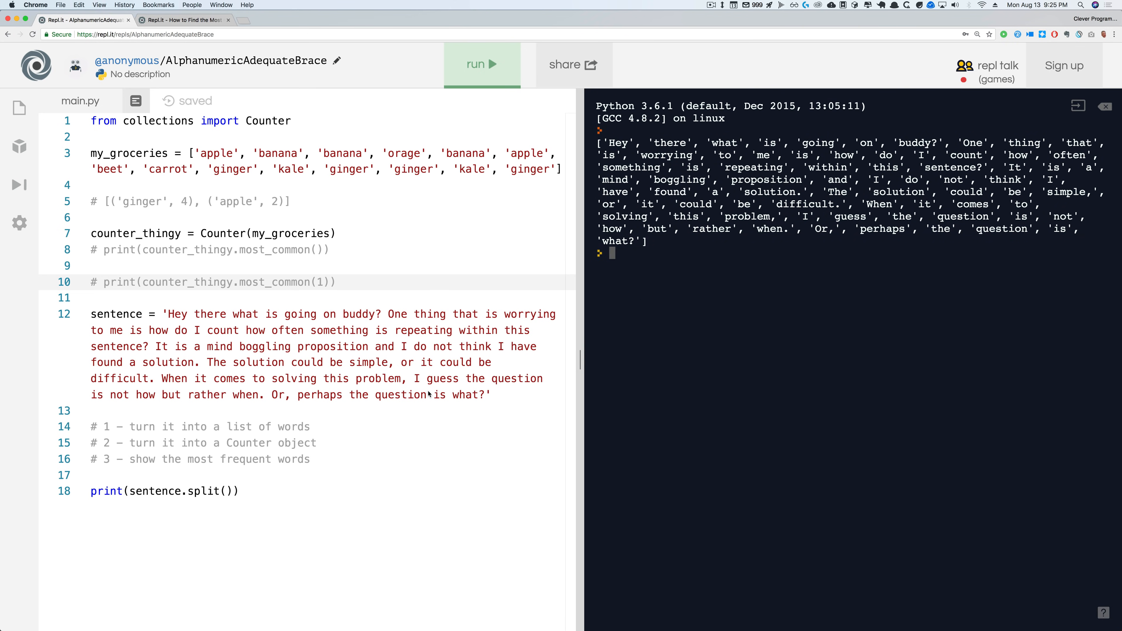
pyautogui.click(240, 492)
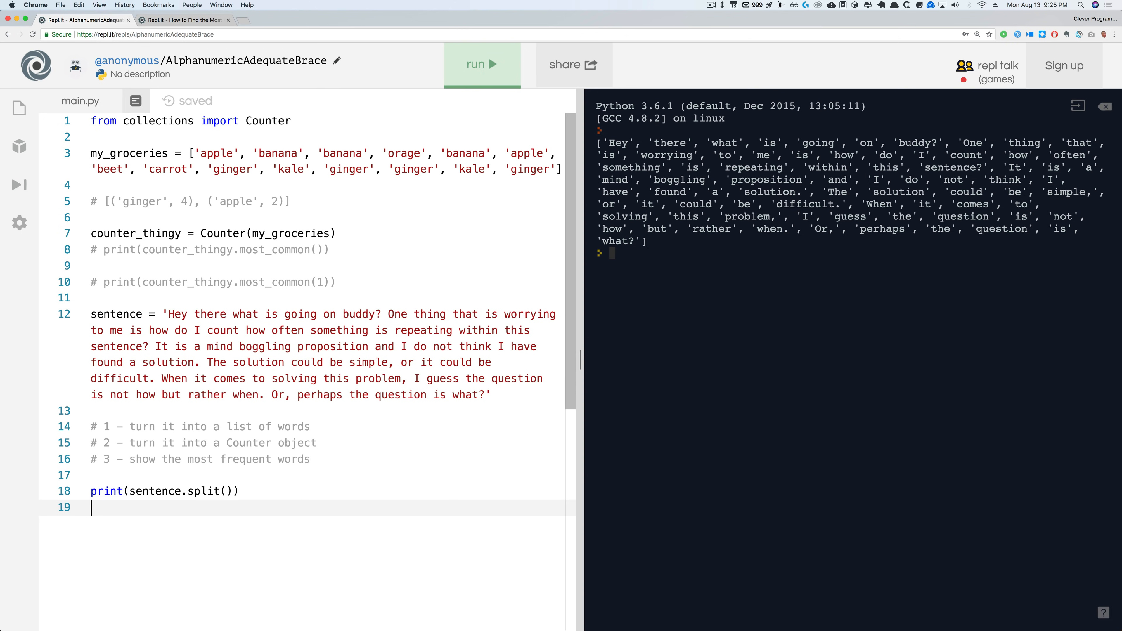
# Step: Assign words = sentence.split() and counter_thingy = Counter(words)
pyautogui.press('enter')
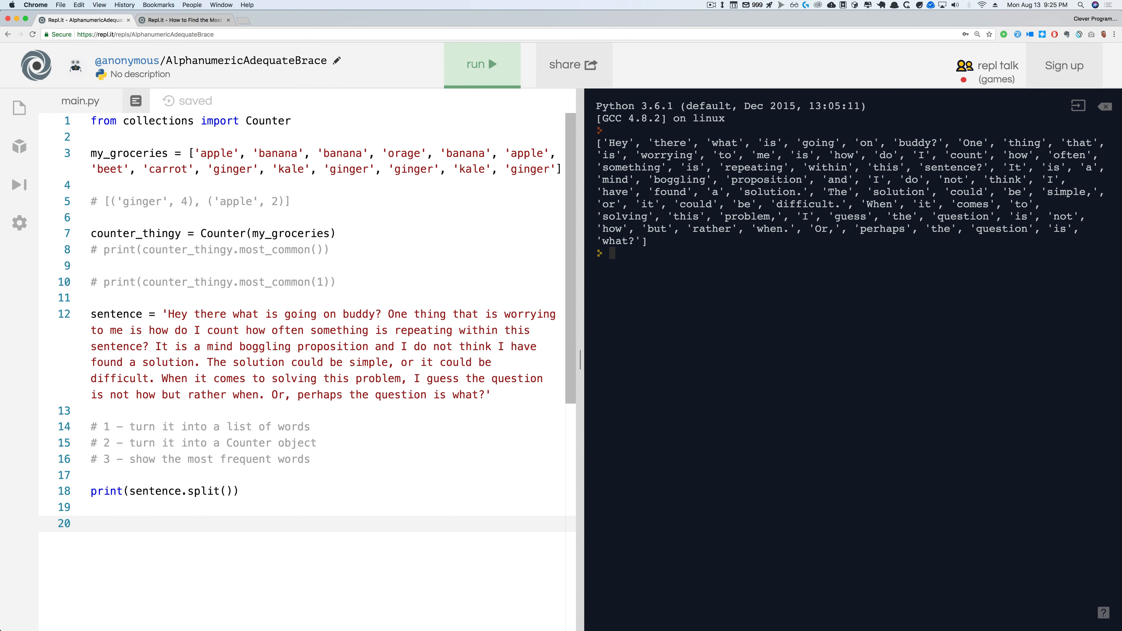
pyautogui.write('cou')
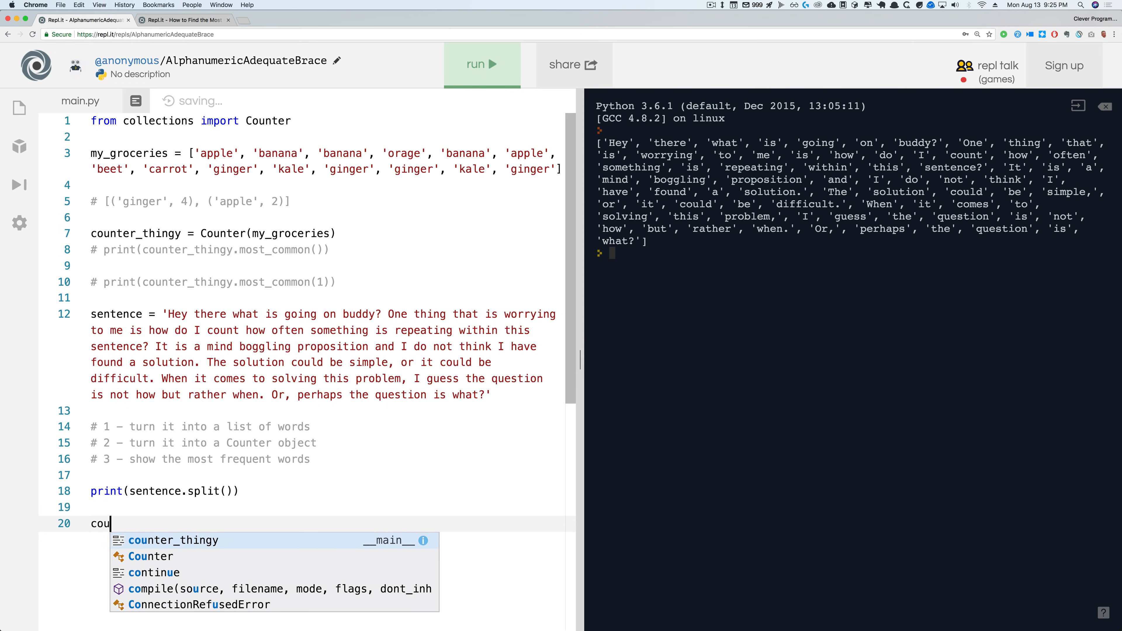
pyautogui.write('counter_thingy =')
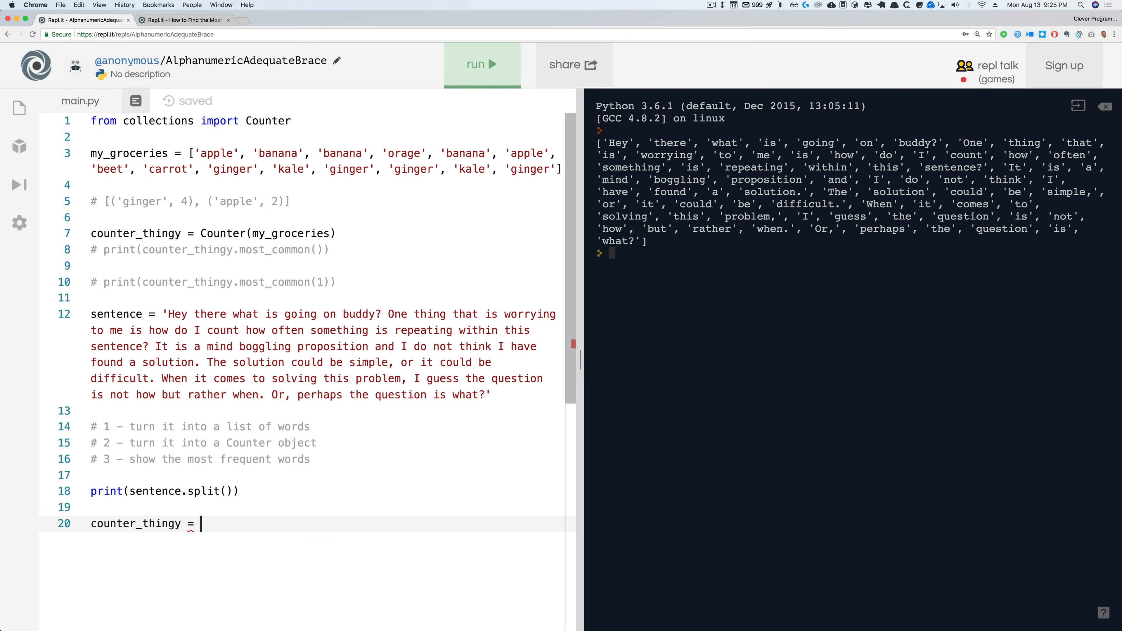
pyautogui.write('sen')
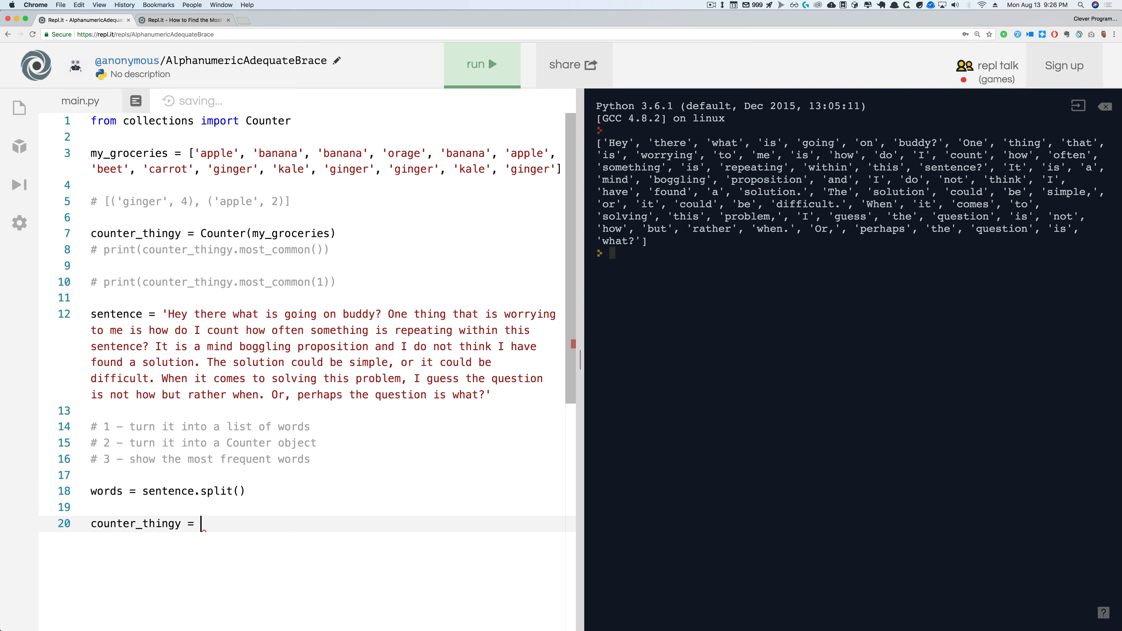
pyautogui.write('Counter(words')
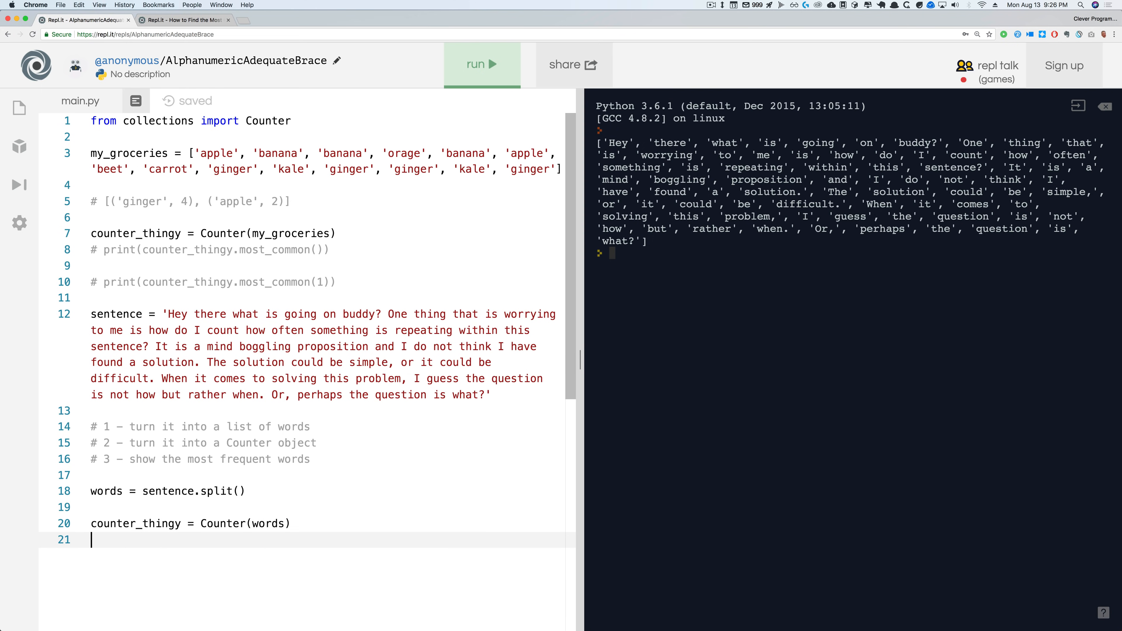
# Step: Print counter_thingy.most_common() and run, showing counts led by ('is', 7)
pyautogui.write('print(counter_thingy.m')
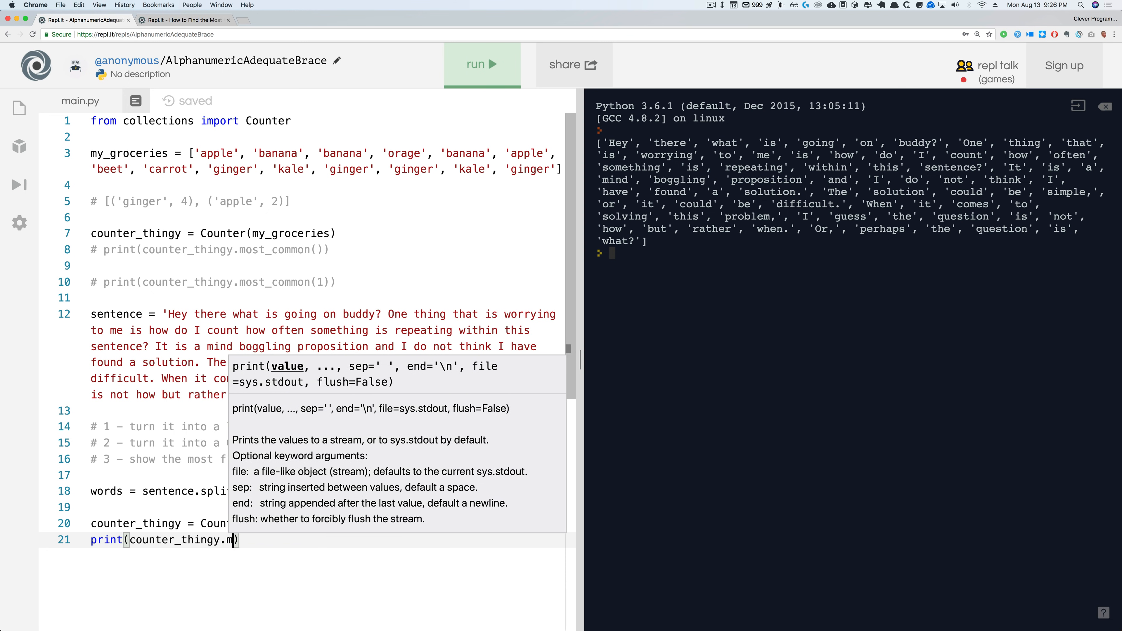
pyautogui.write('ost_common()')
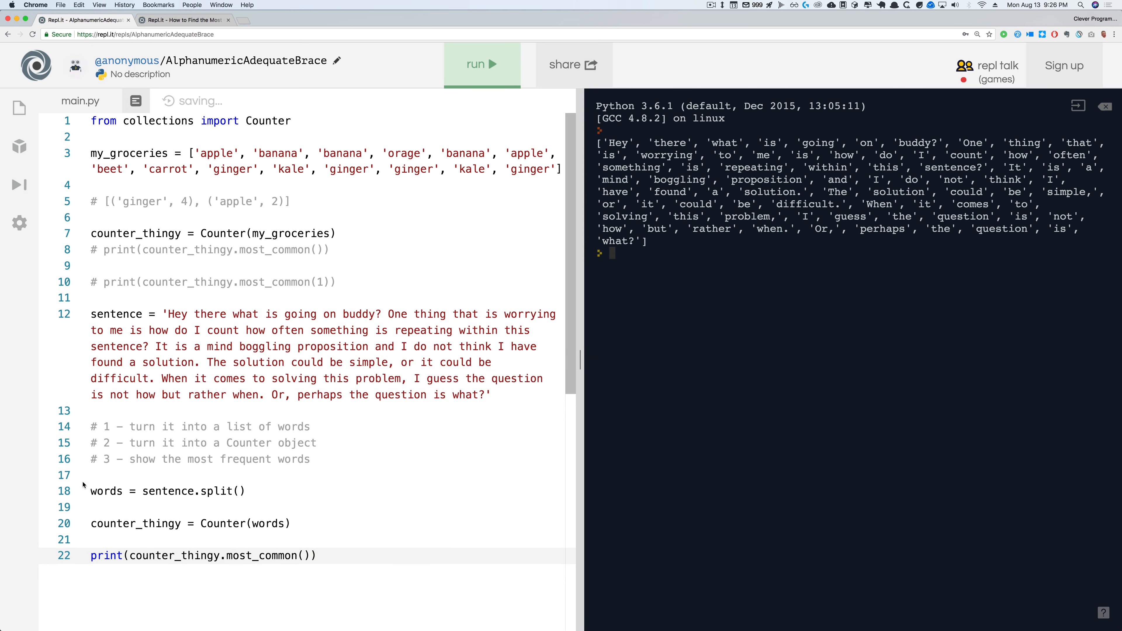
pyautogui.click(482, 64)
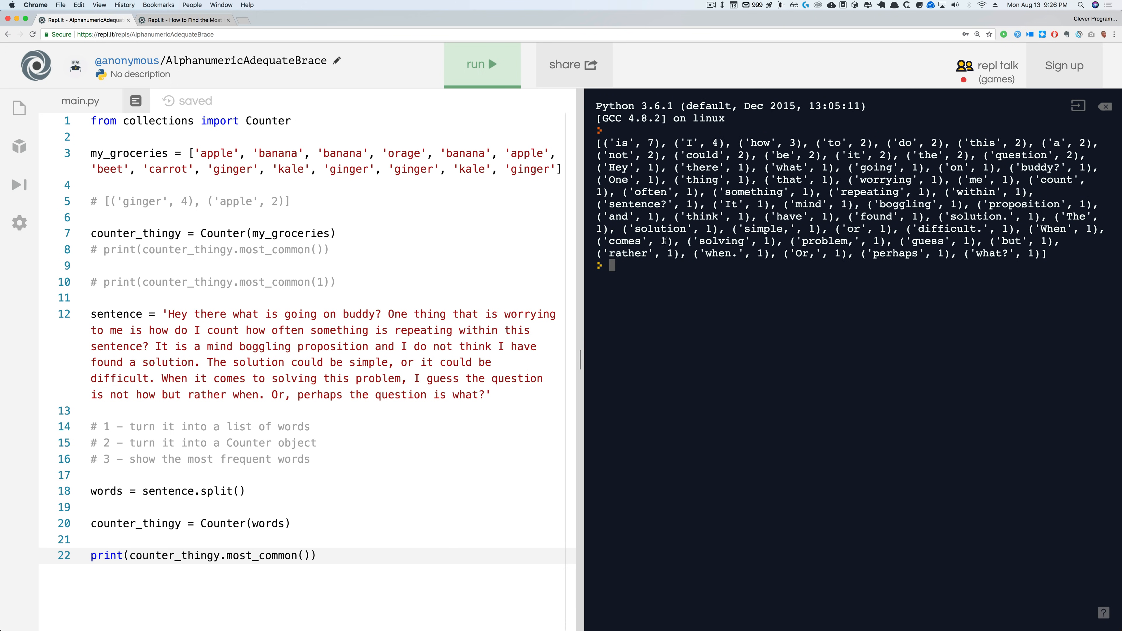
# Step: Print dict(counter_thingy.most_common()), comment out the list print, and run to show a dictionary of counts
pyautogui.scroll(-3)
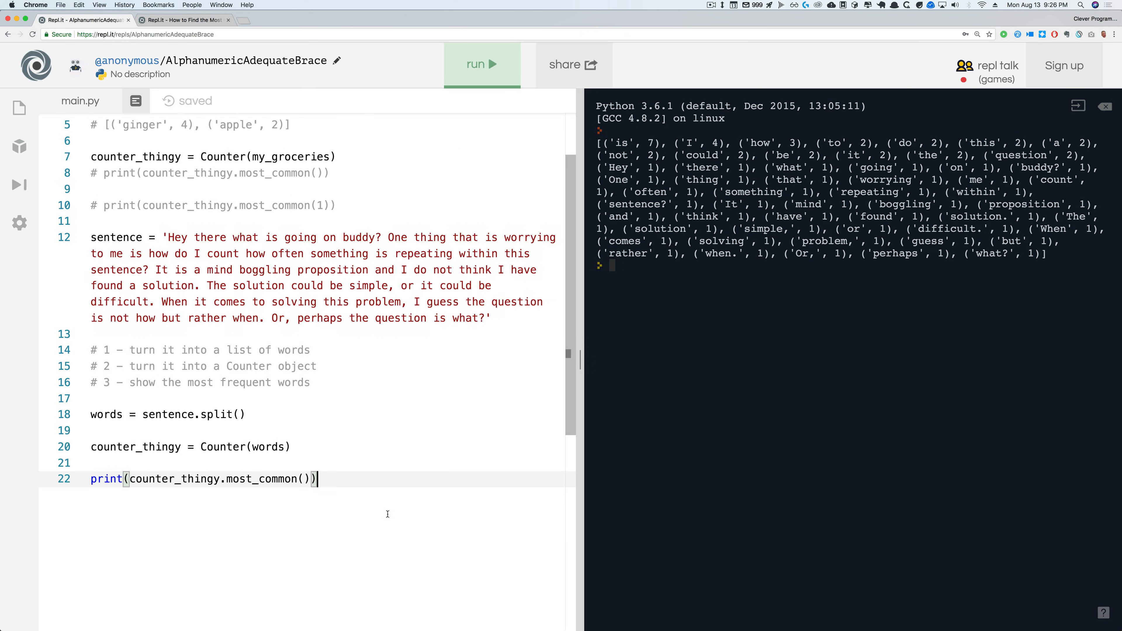
pyautogui.moveTo(449, 451)
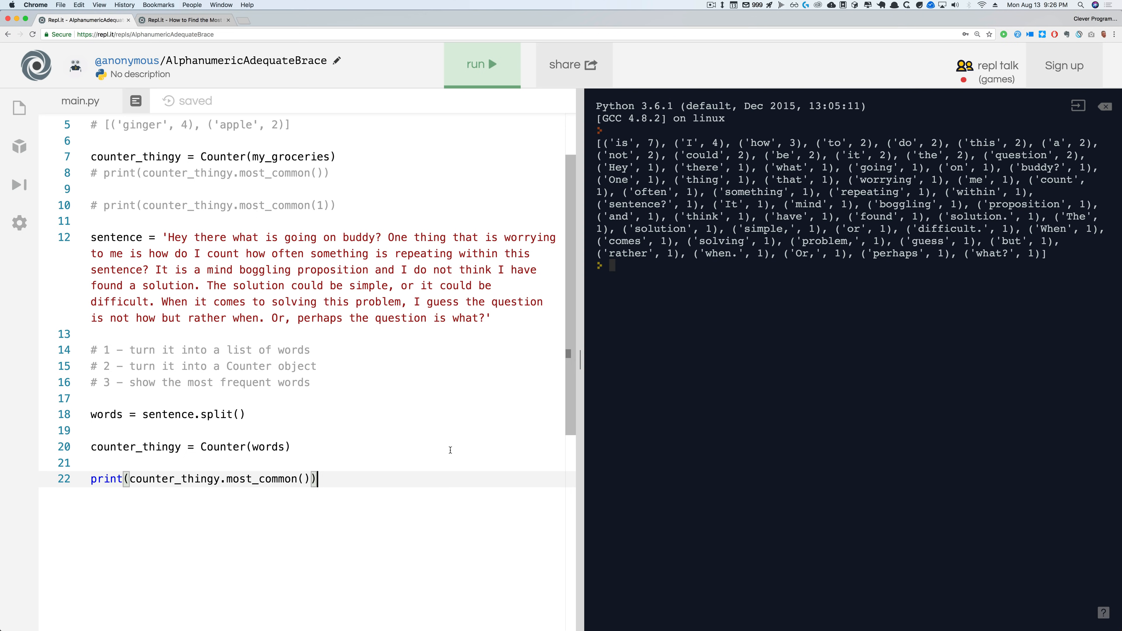
pyautogui.doubleClick(620, 141)
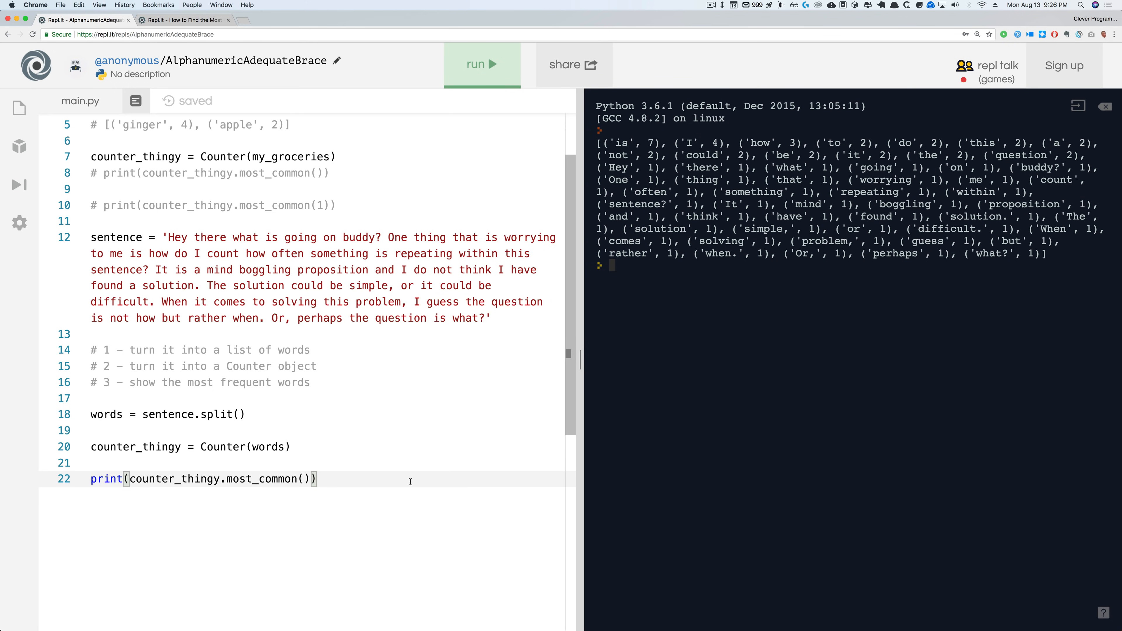
pyautogui.press('enter')
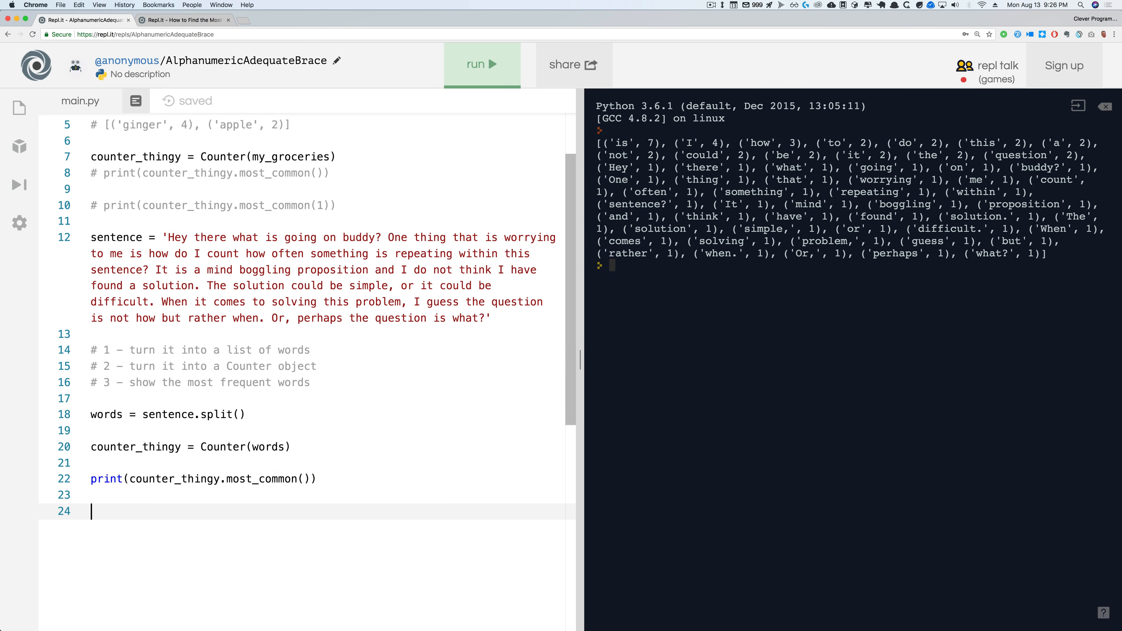
pyautogui.write('dict(c')
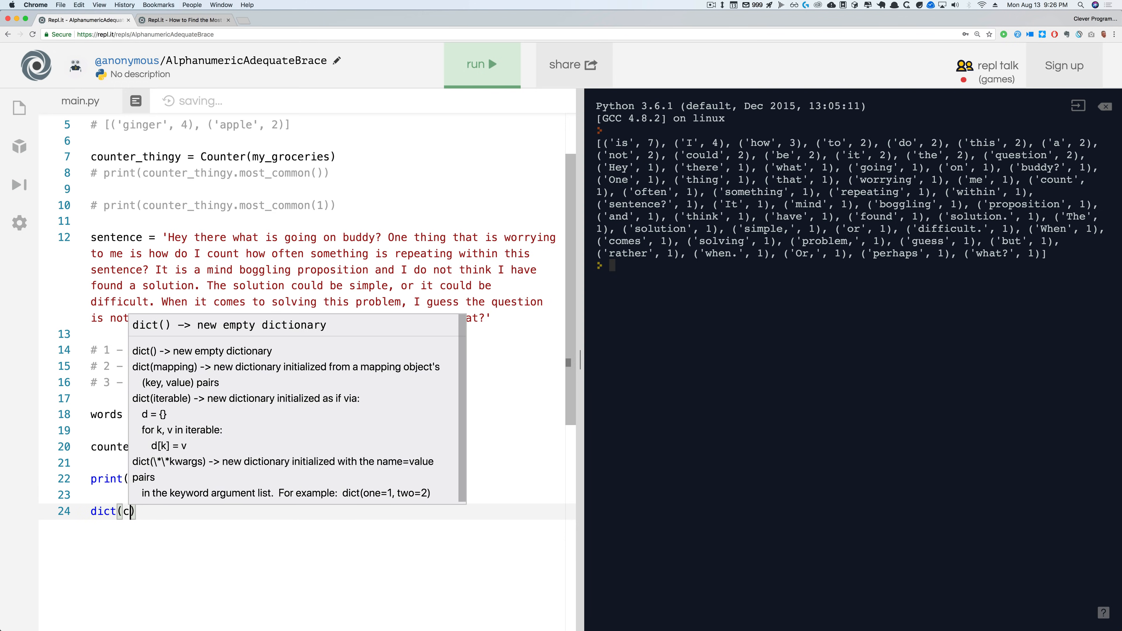
pyautogui.write('ounter_thingy.most_common(')
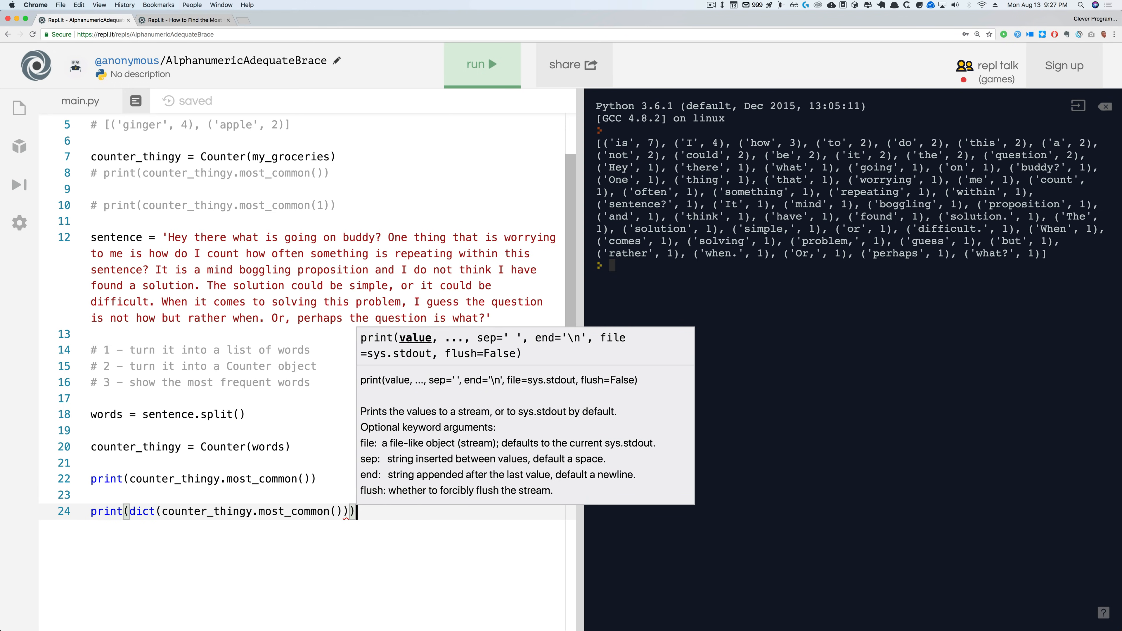
pyautogui.click(482, 64)
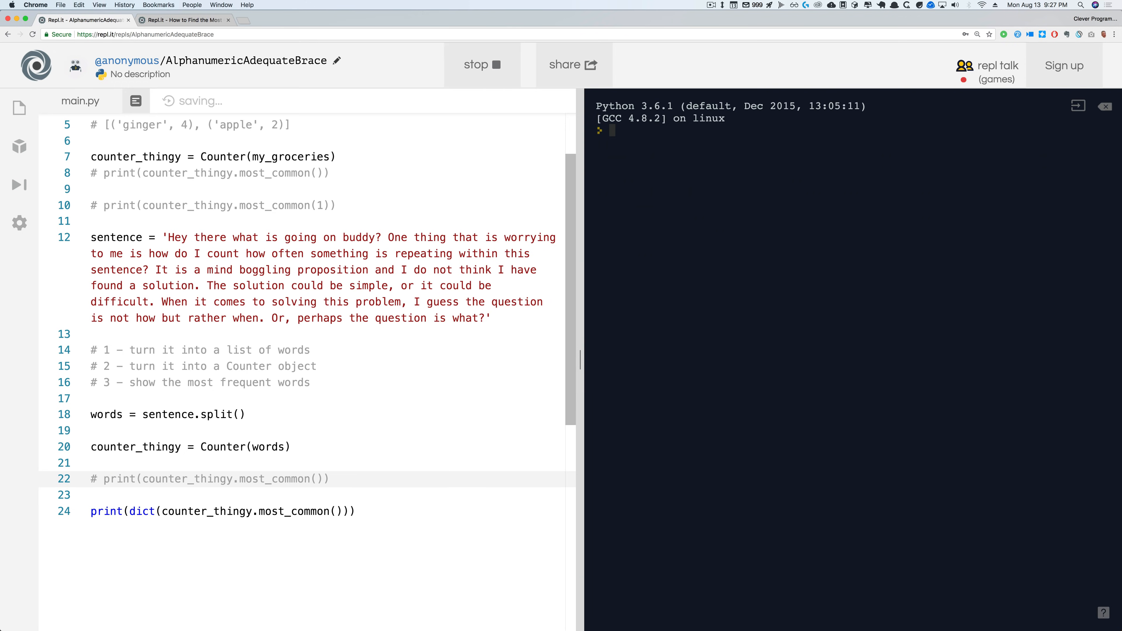
pyautogui.click(482, 64)
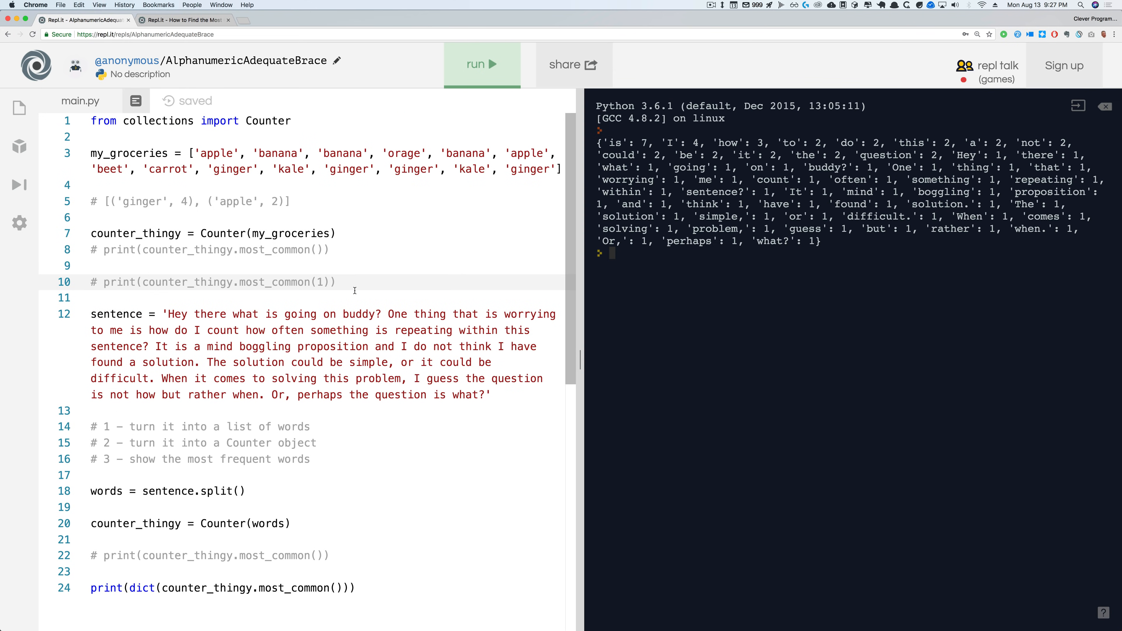
pyautogui.click(304, 426)
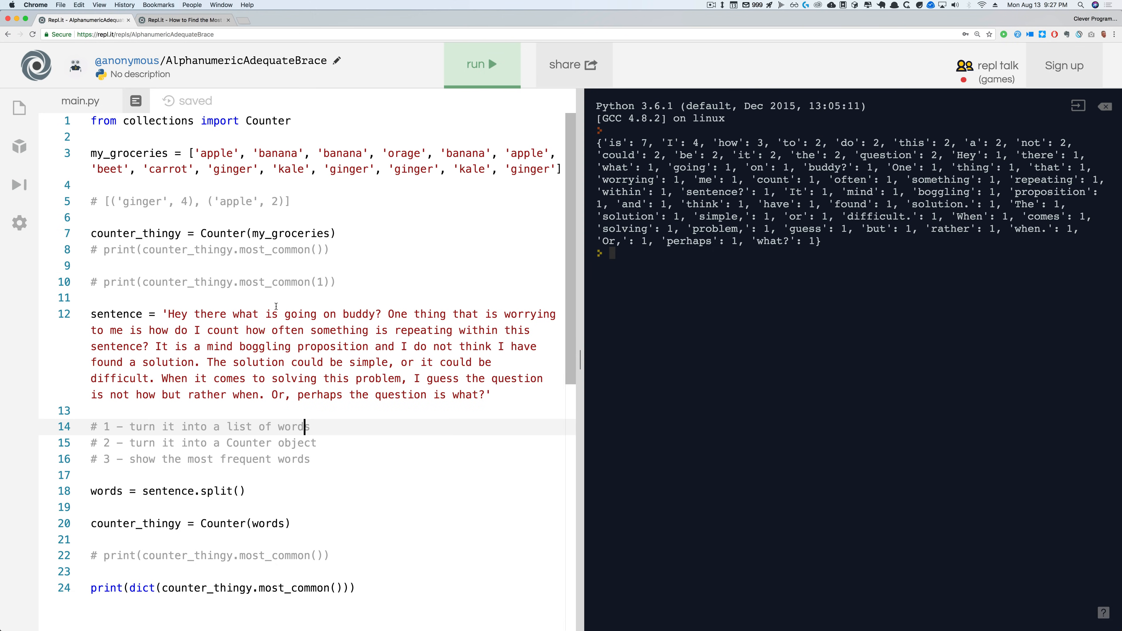
pyautogui.moveTo(277, 304)
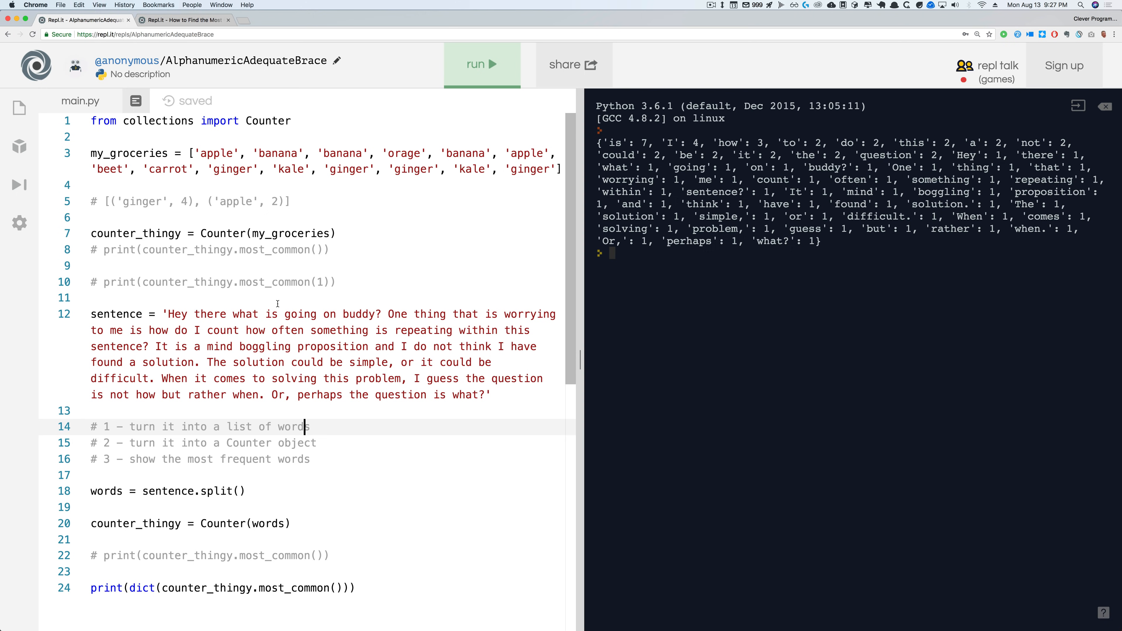
pyautogui.moveTo(296, 280)
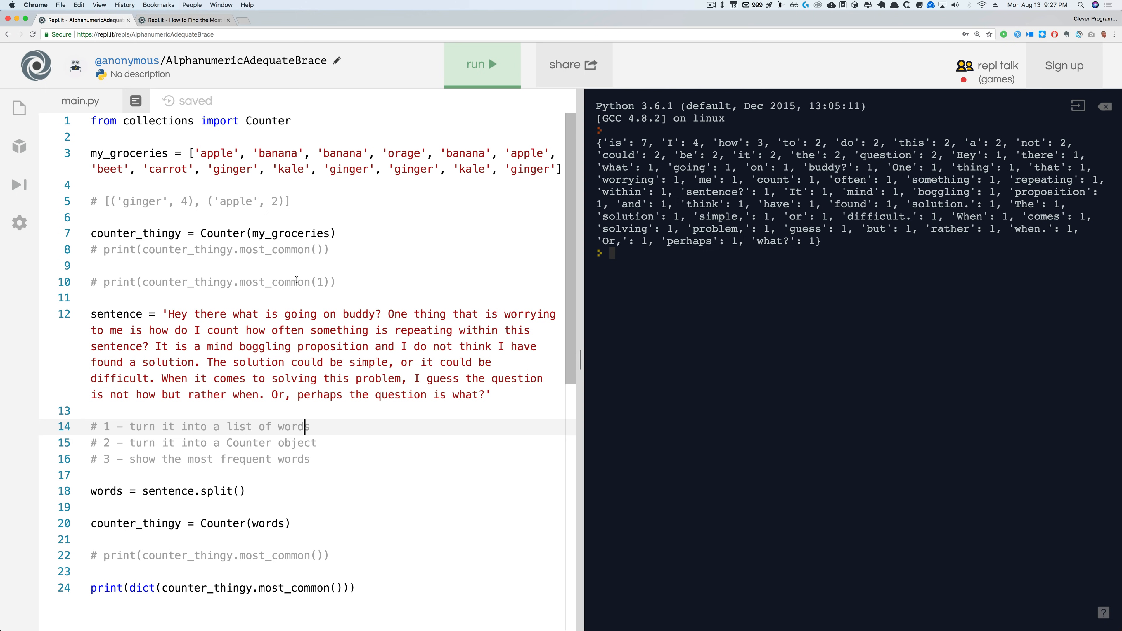